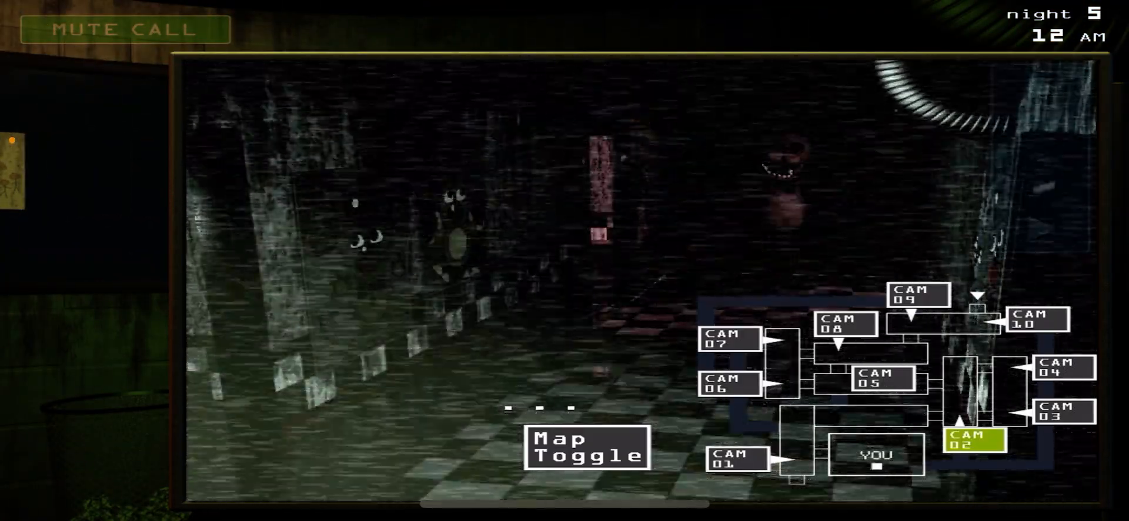
# Cycle through CAM 08, 07, 06 and 01 at midnight on night 5
pyautogui.click(845, 326)
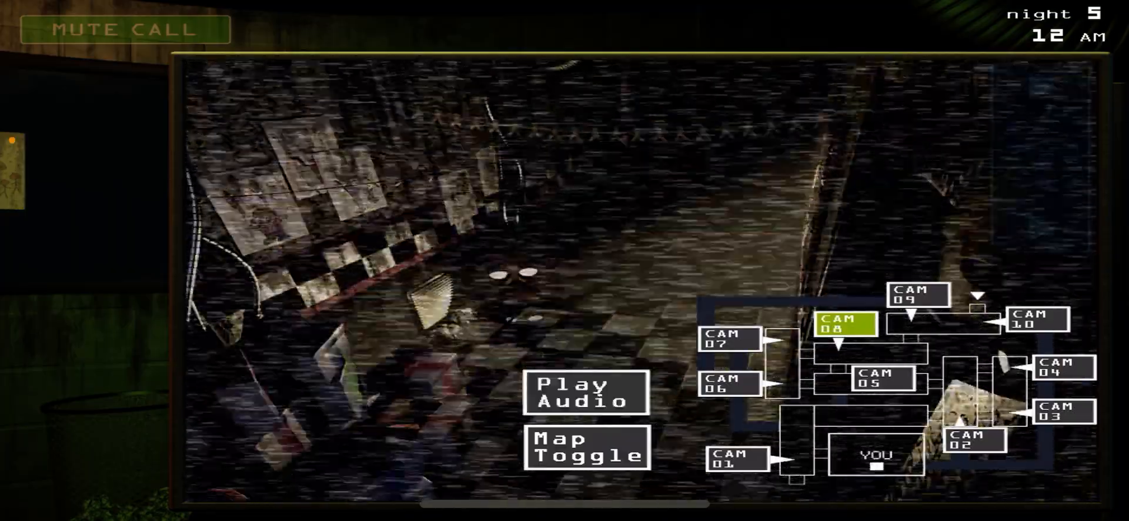
pyautogui.click(730, 337)
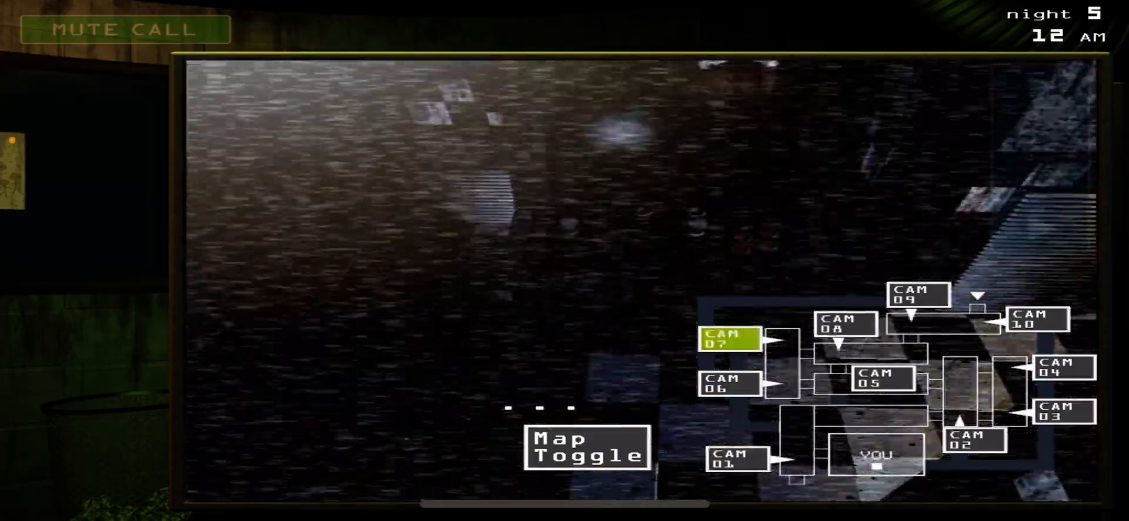
pyautogui.click(728, 382)
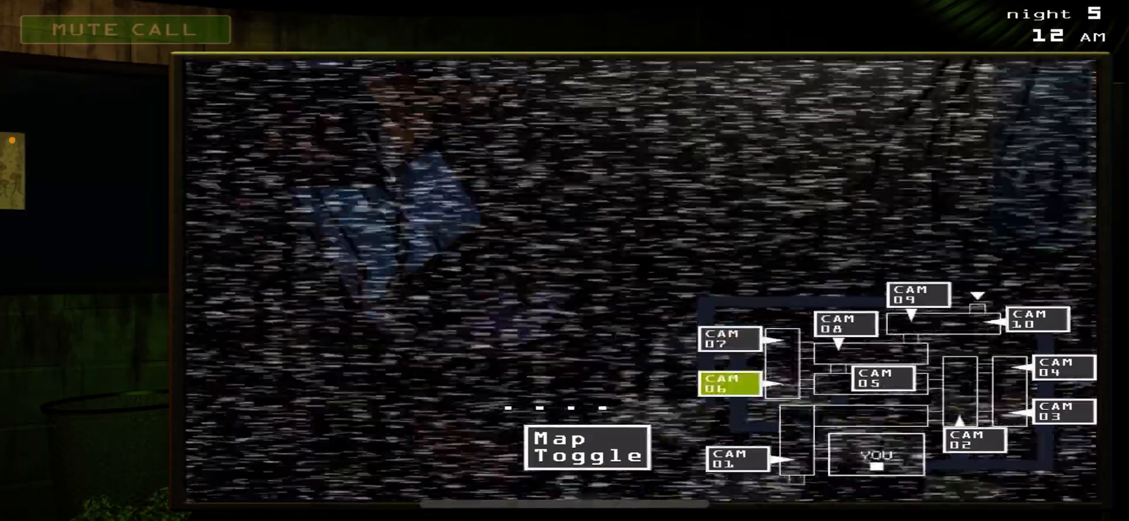
pyautogui.click(735, 459)
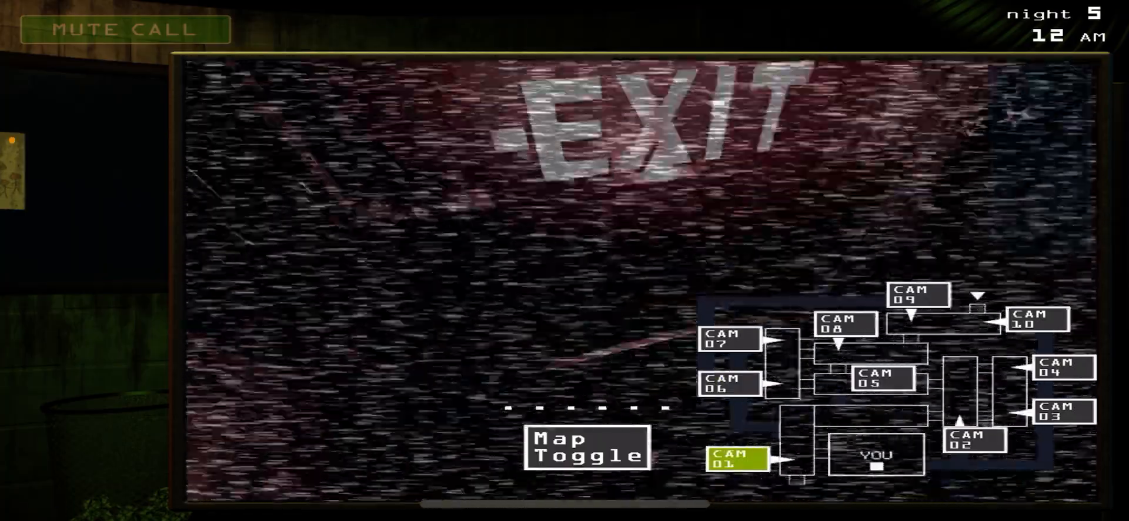
# Check CAM 02, 04 and 10, then bring up the system restart panel
pyautogui.click(973, 440)
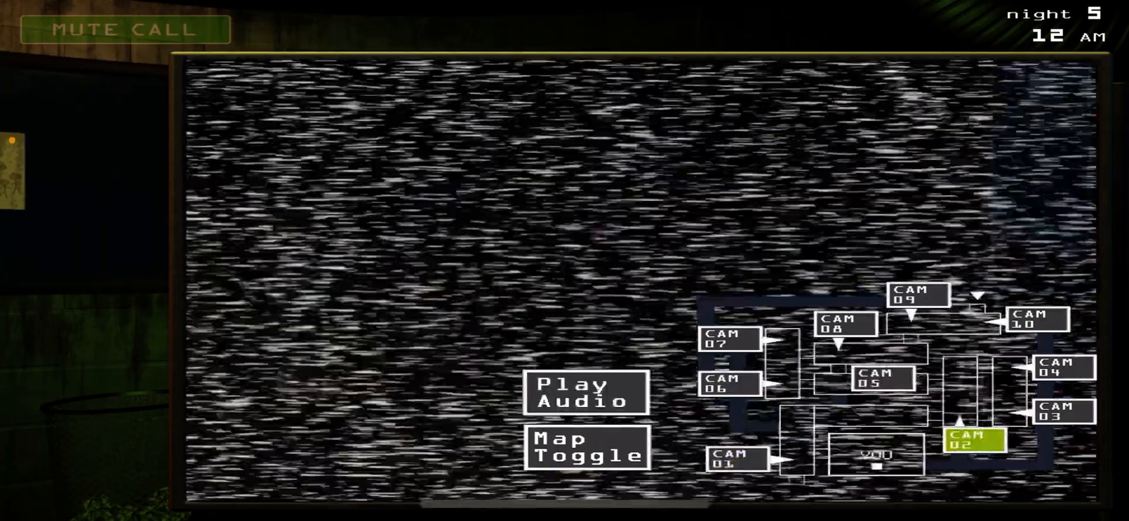
pyautogui.click(1059, 368)
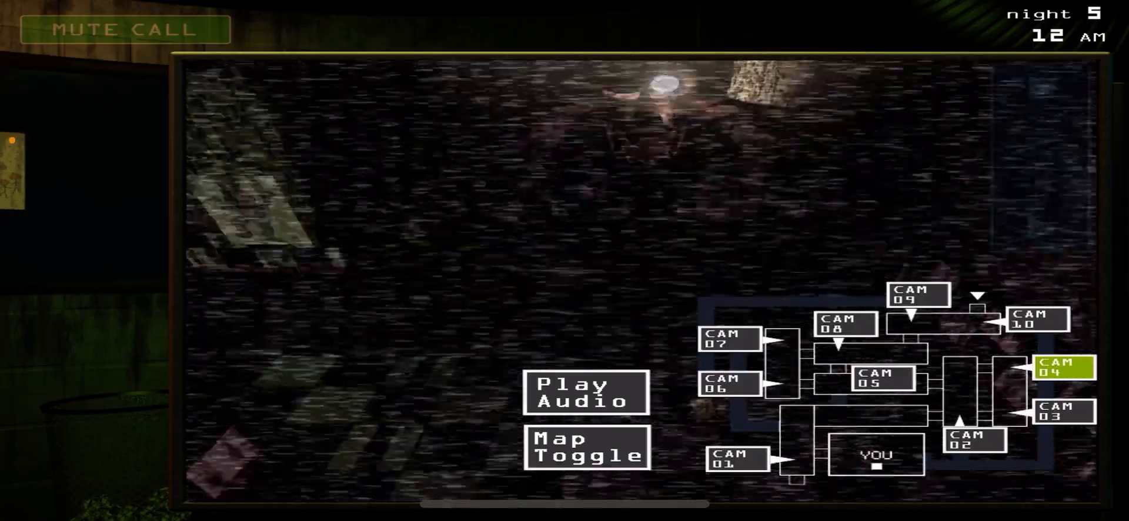
pyautogui.click(1034, 318)
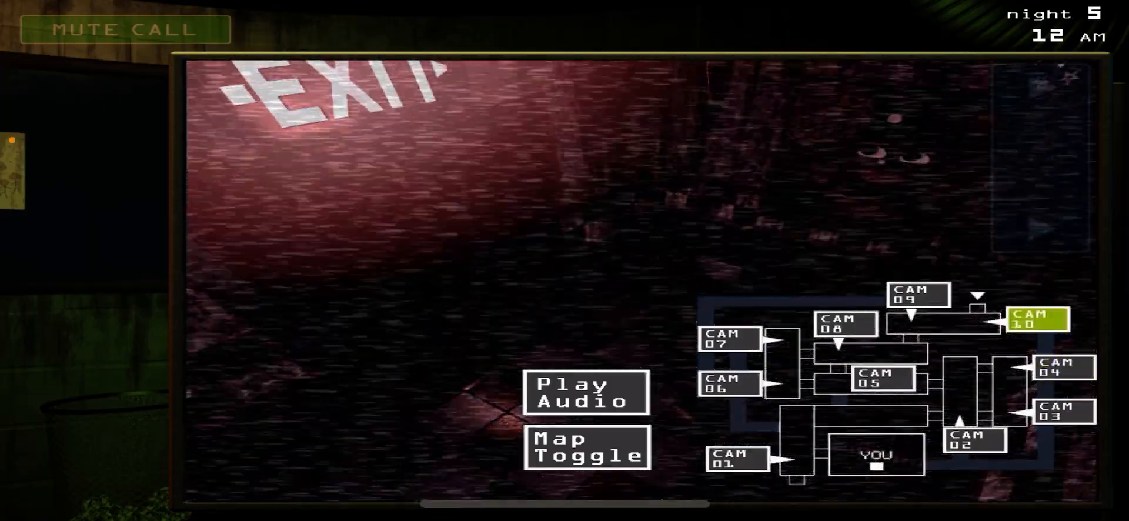
pyautogui.click(916, 294)
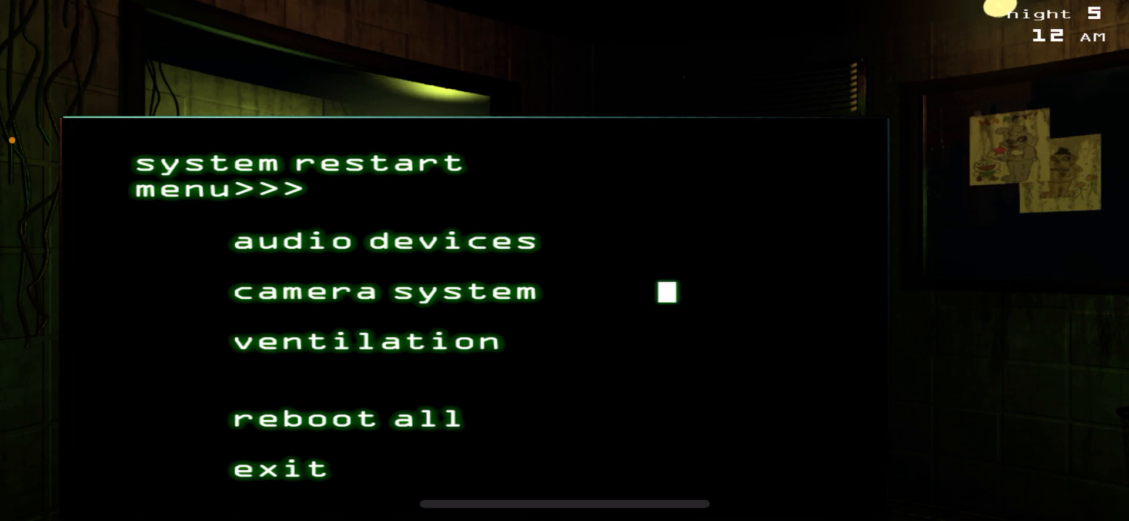
# Check CAM 09 and CAM 08 at 1 AM, reboot all systems and show the vent camera map
pyautogui.click(280, 468)
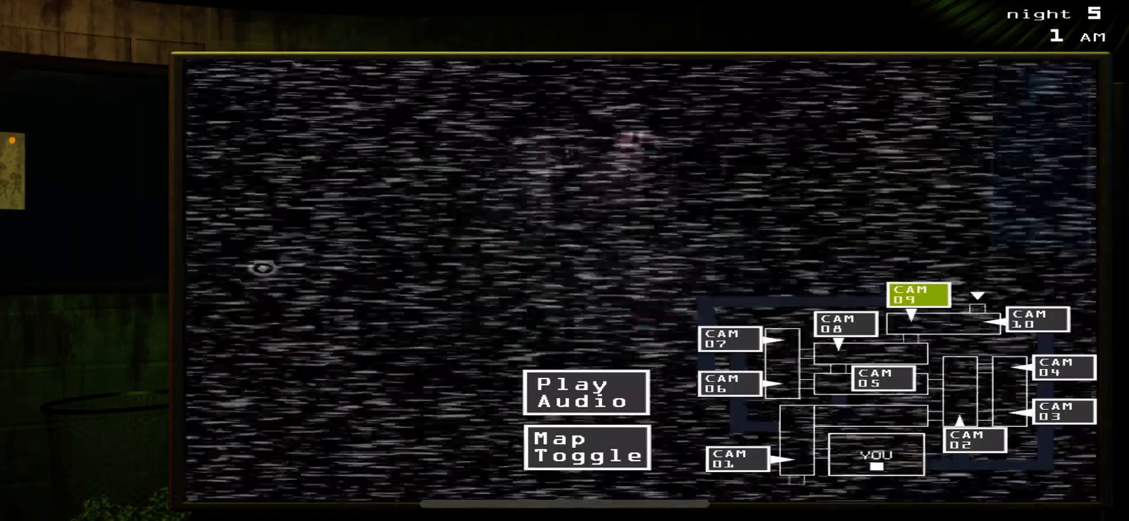
pyautogui.click(843, 323)
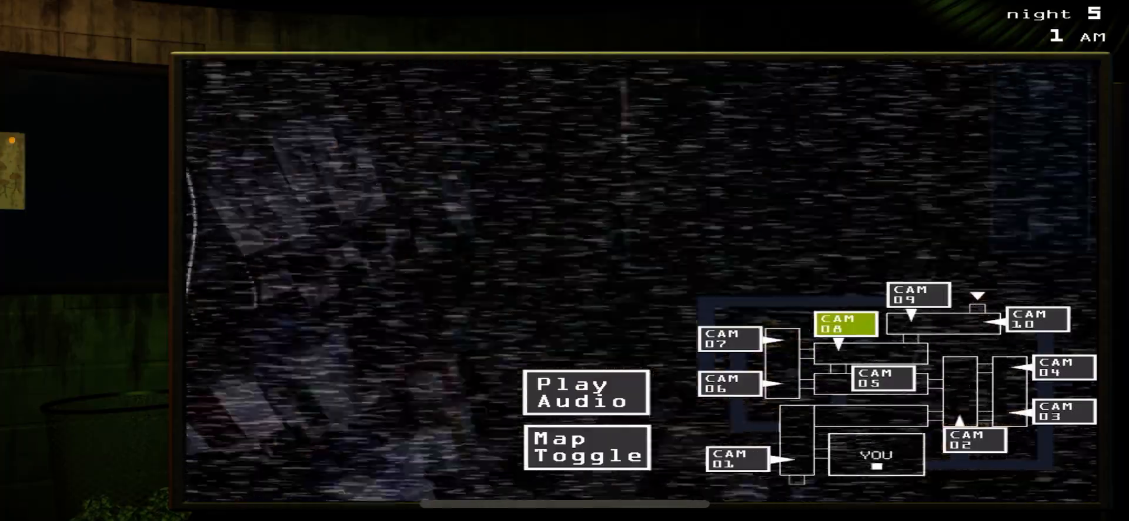
pyautogui.click(919, 295)
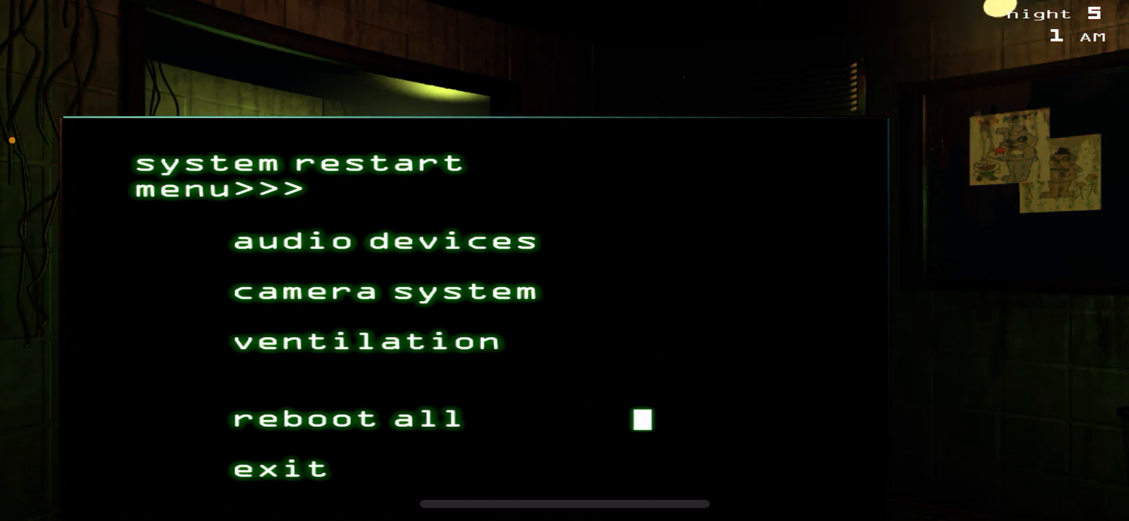
pyautogui.click(280, 469)
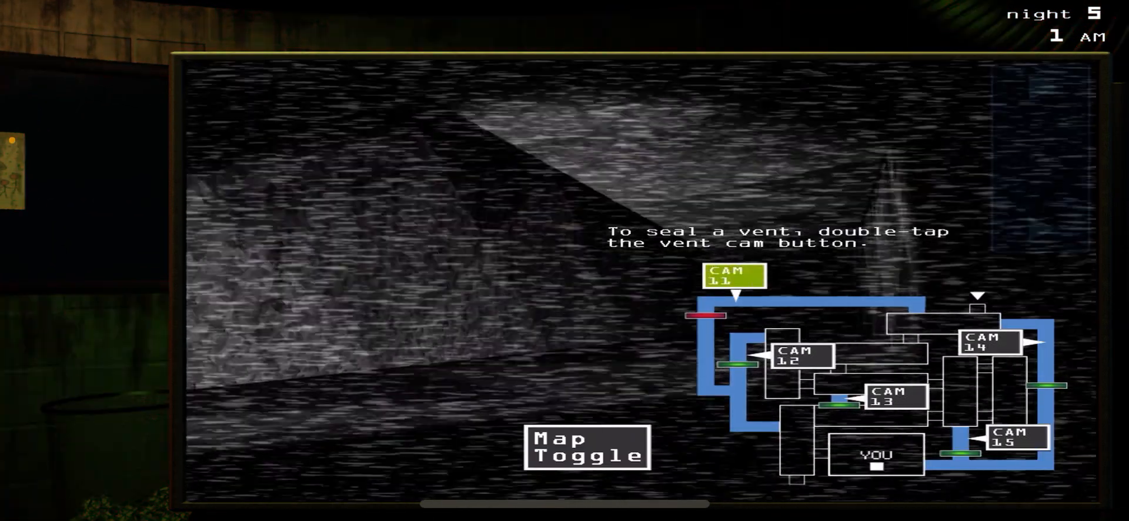
# Seal the CAM 11 vent and check CAM 05 before lowering the monitor at 2 AM
pyautogui.doubleClick(799, 357)
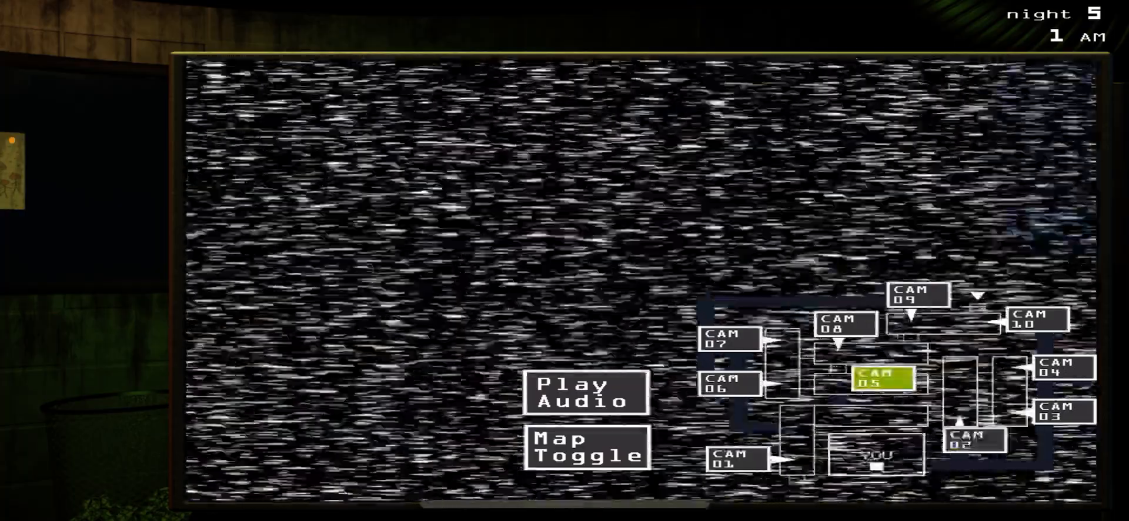
pyautogui.click(845, 324)
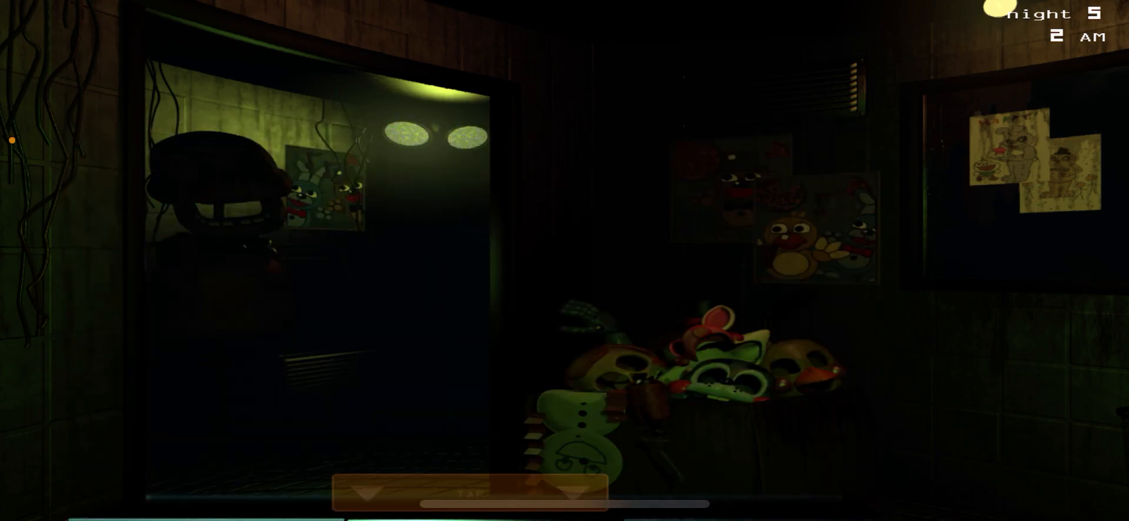
# Briefly raise the monitor for CAM 08, then watch the office again
pyautogui.click(439, 491)
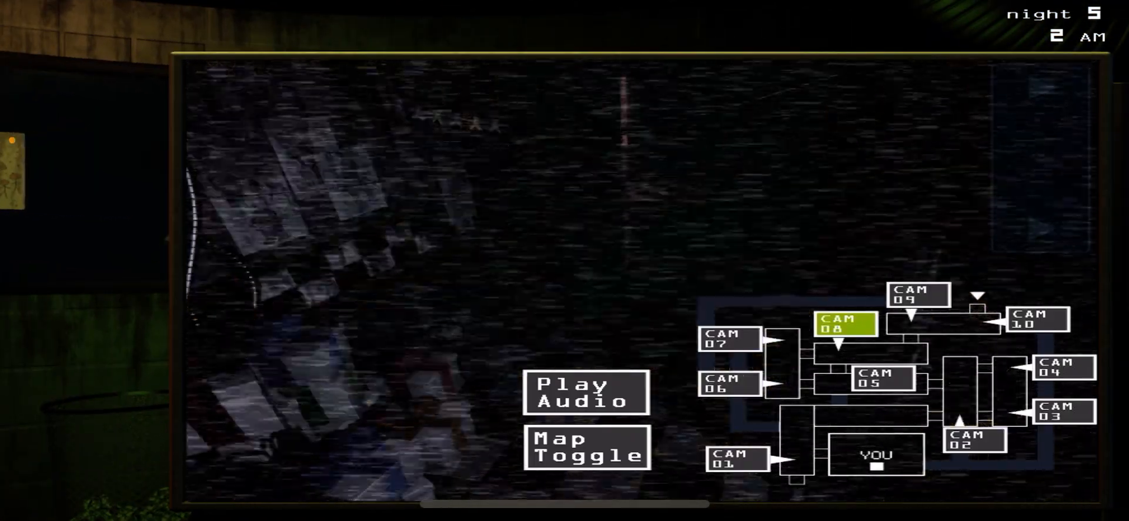
pyautogui.click(880, 378)
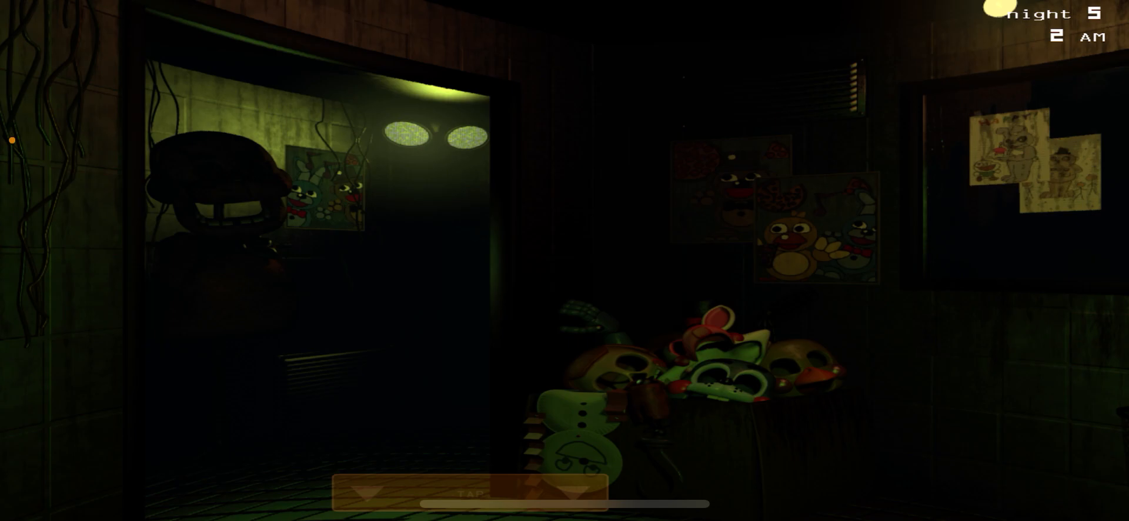
pyautogui.click(476, 493)
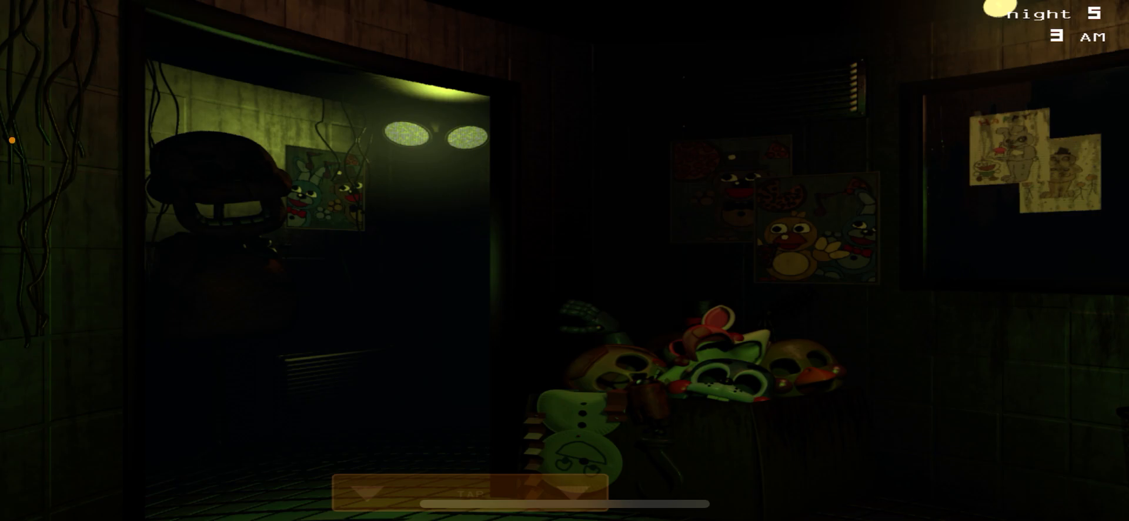
# Briefly raise the monitor for CAM 02, lower it, and raise it as 3 AM passes
pyautogui.click(475, 493)
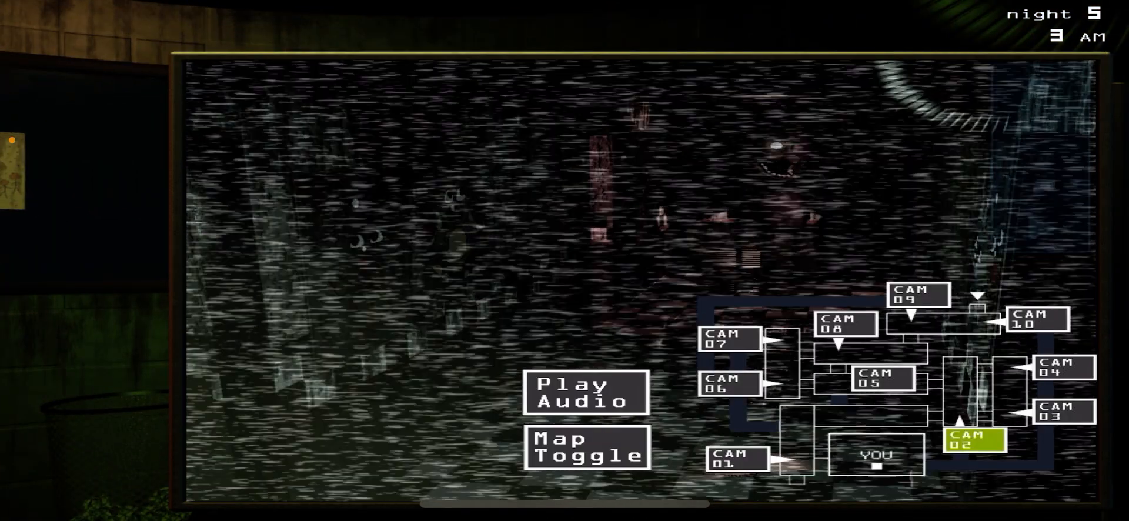
pyautogui.click(734, 458)
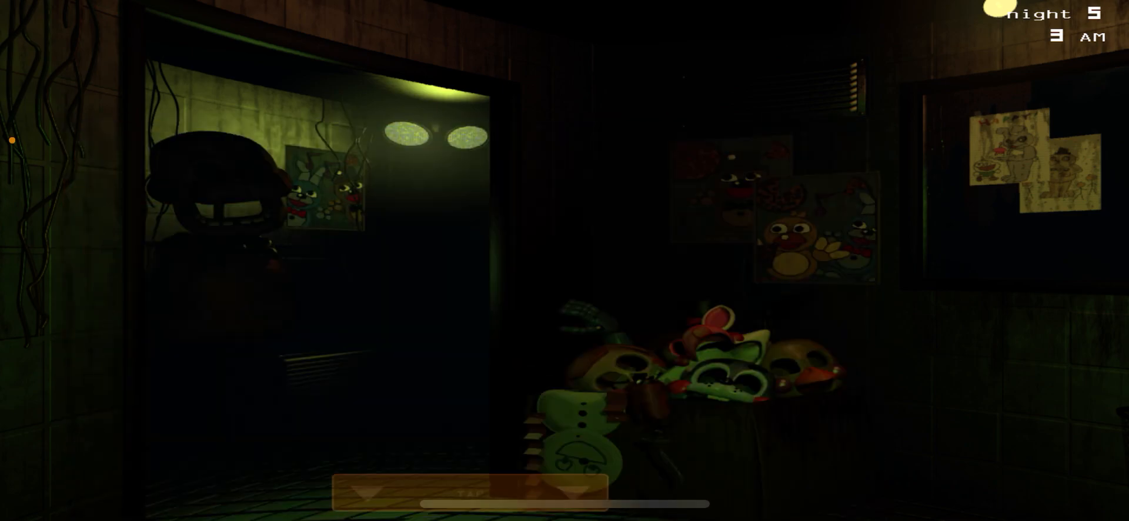
pyautogui.click(468, 490)
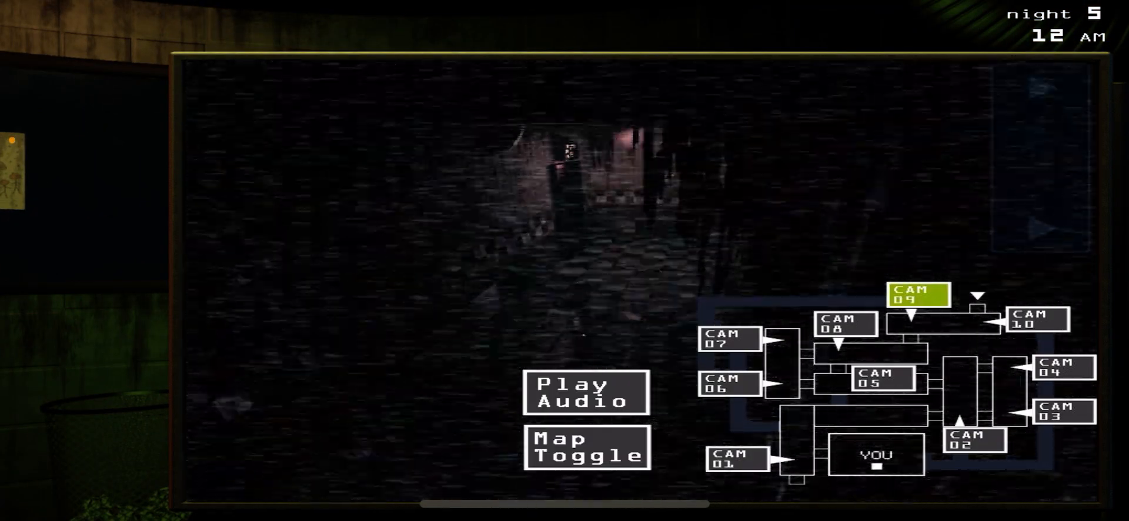
# Check CAM 10 and CAM 08 at midnight, then bring up the system restart panel
pyautogui.click(1036, 319)
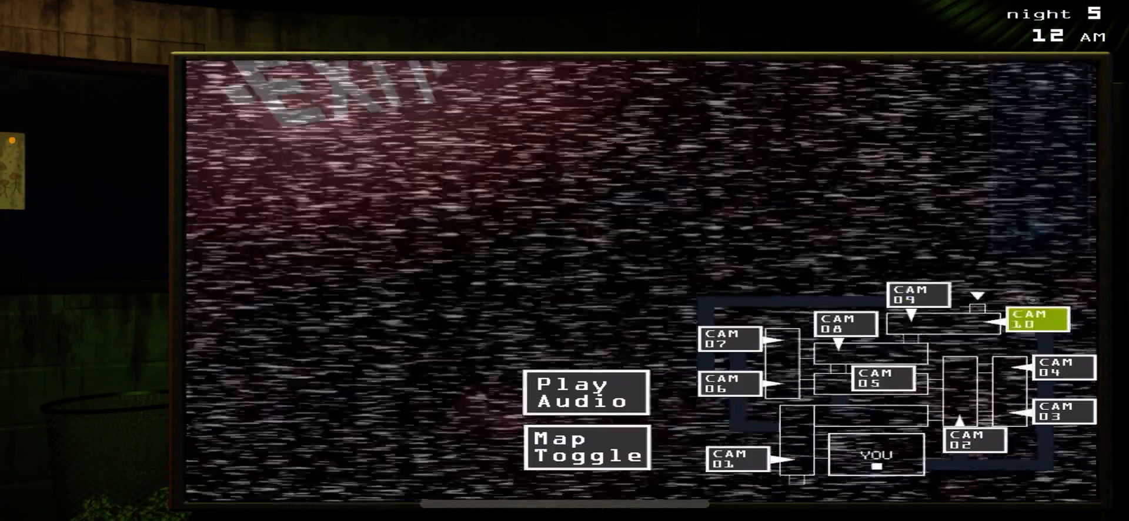
pyautogui.click(845, 324)
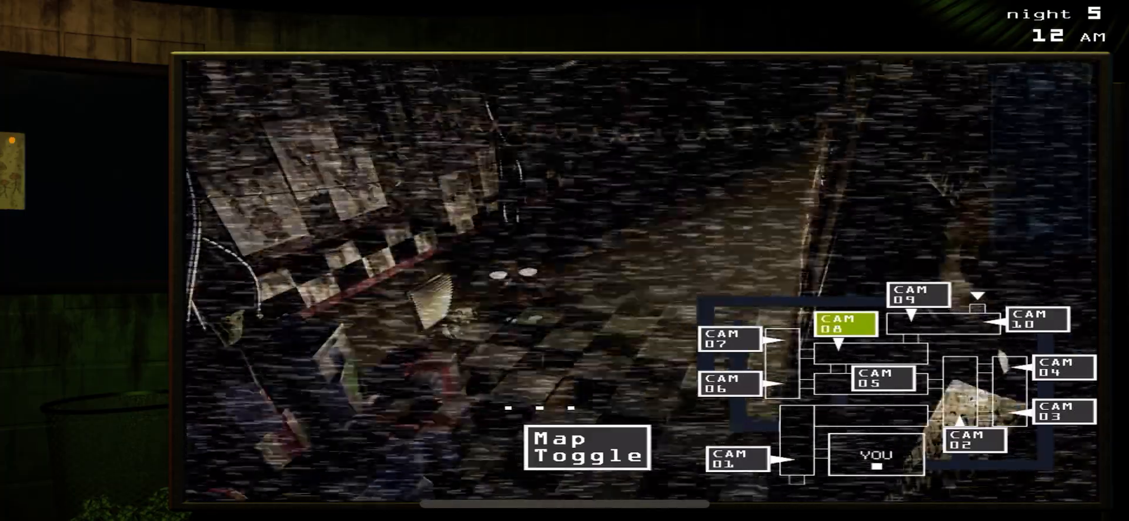
pyautogui.click(916, 296)
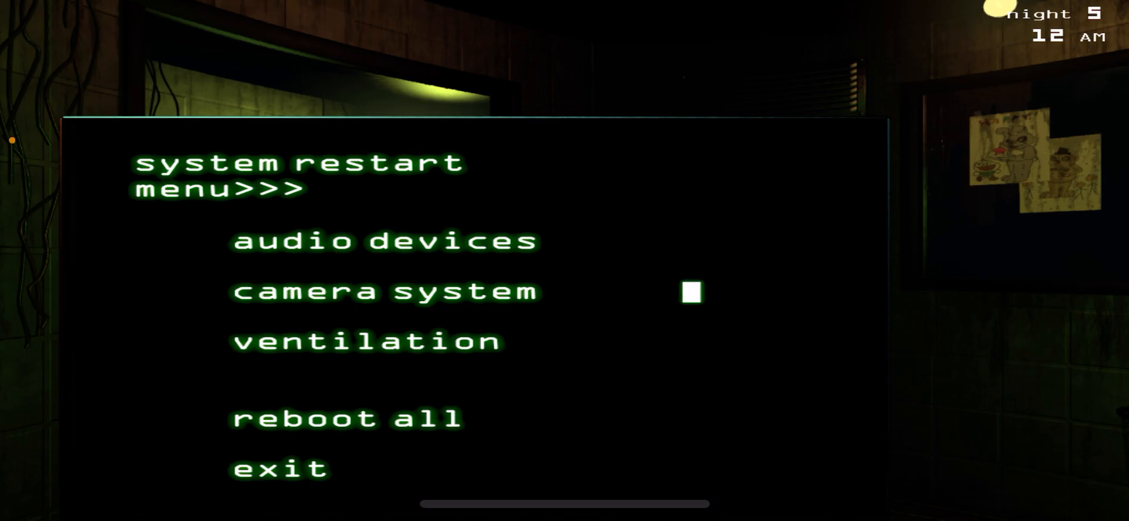
# Reboot the audio devices, then close the restart panel and raise the monitor
pyautogui.click(383, 290)
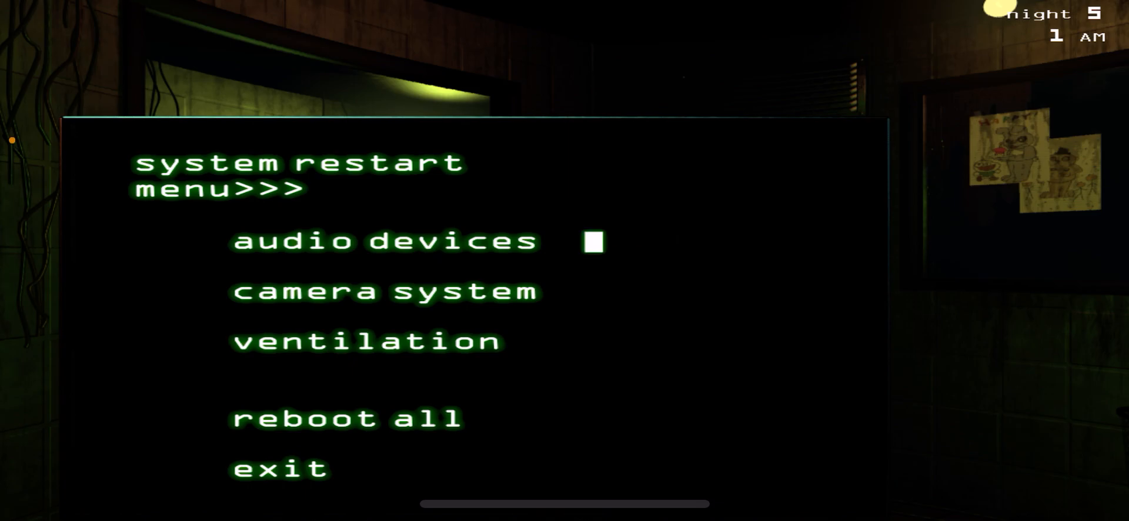
pyautogui.click(383, 292)
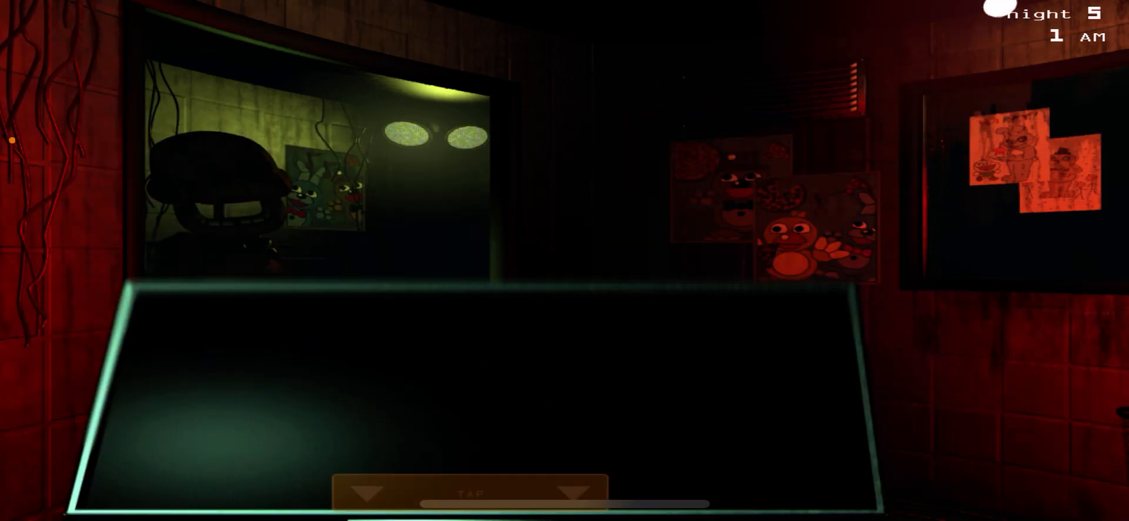
# Check CAM 09 and CAM 08 through the static, then bring up the system restart options
pyautogui.click(469, 493)
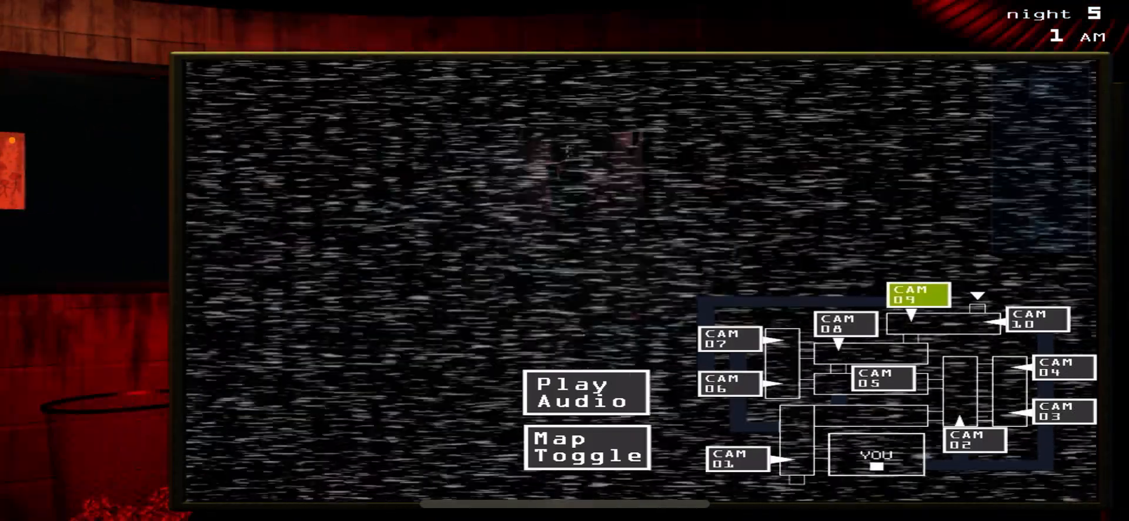
pyautogui.click(585, 393)
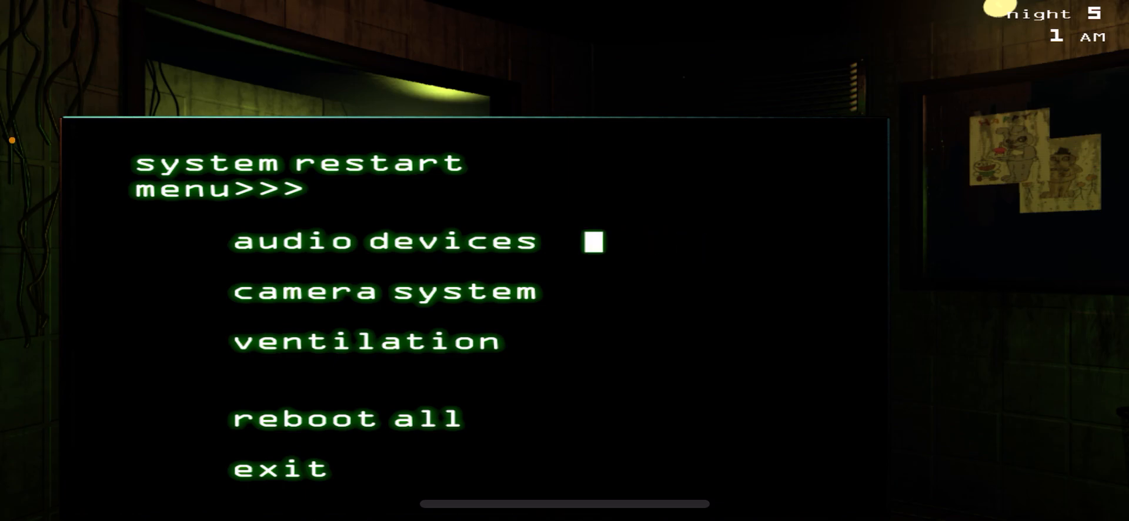
pyautogui.click(278, 468)
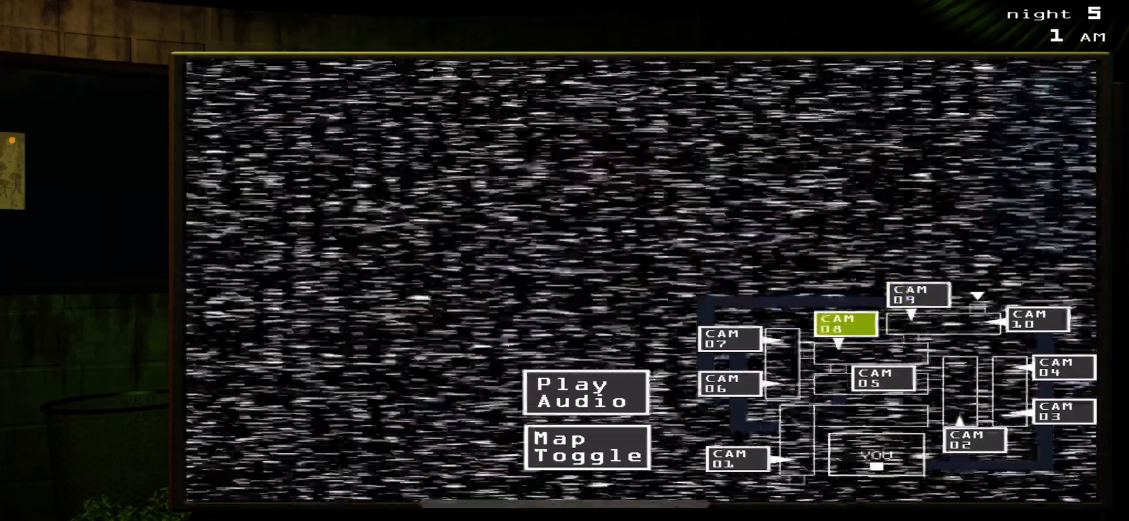
pyautogui.click(918, 294)
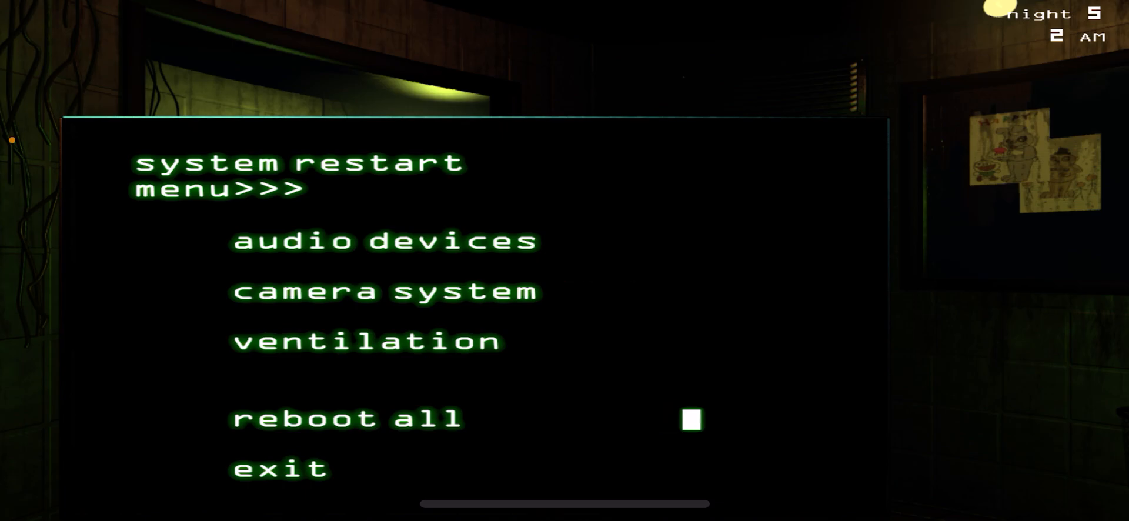
# View vent cams 11 and 12 at 2 AM, then return to the system restart options
pyautogui.click(280, 468)
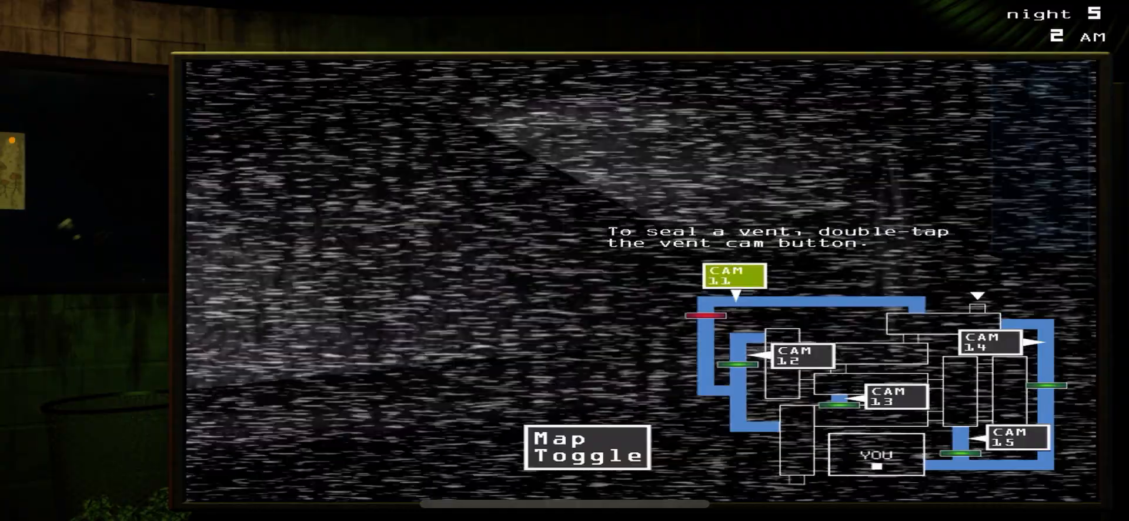
pyautogui.click(800, 355)
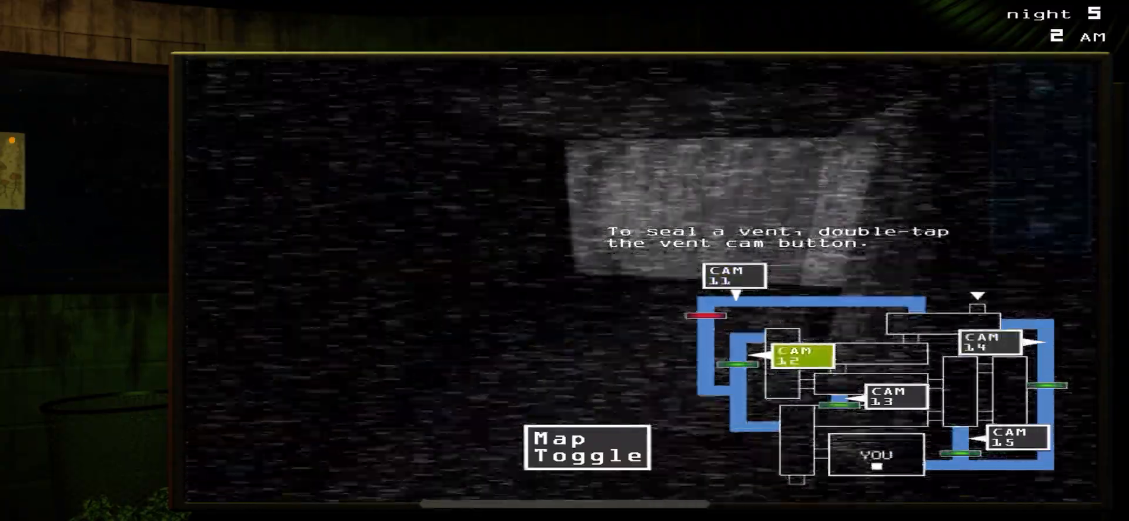
pyautogui.click(1014, 439)
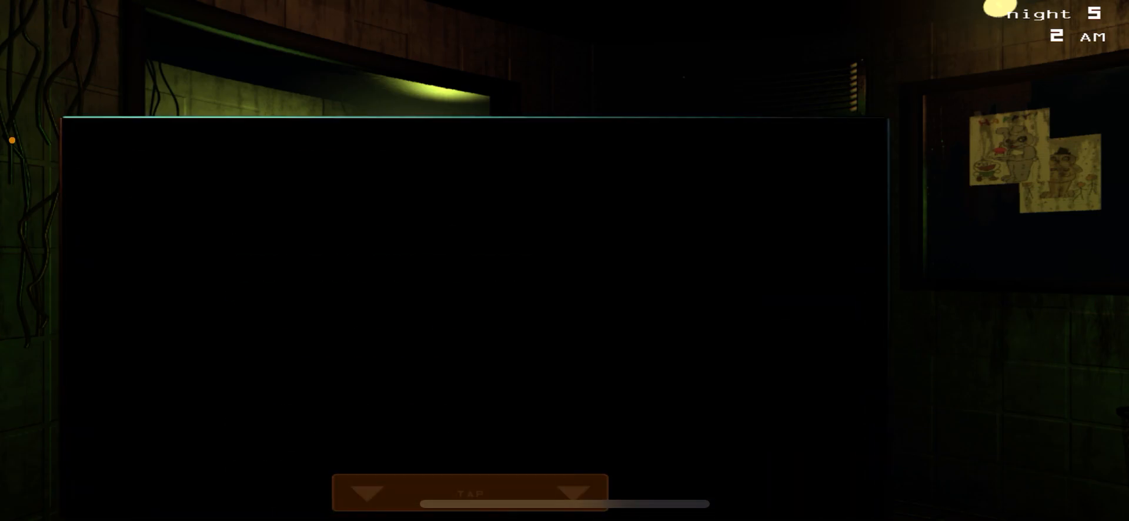
pyautogui.click(470, 493)
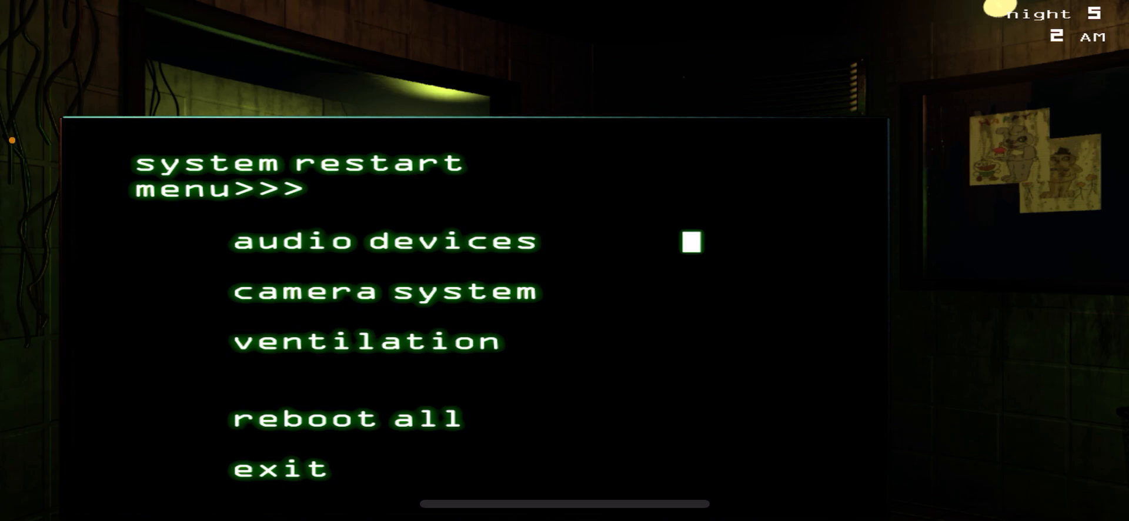
# Close the restart options and watch the office as 3 AM arrives
pyautogui.click(385, 291)
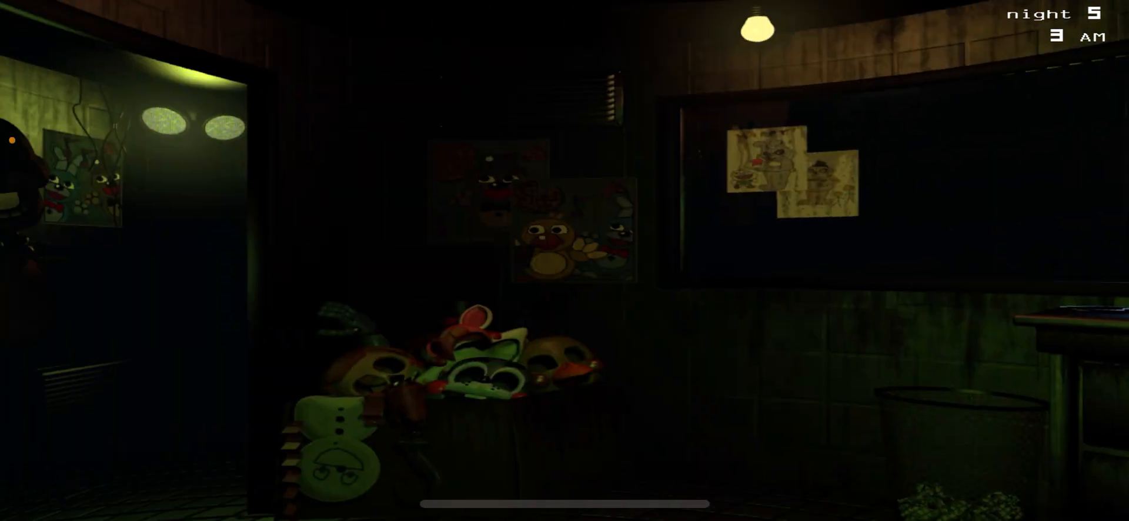
# Raise the monitor and watch the CAM 08 and CAM 09 feeds
pyautogui.click(564, 501)
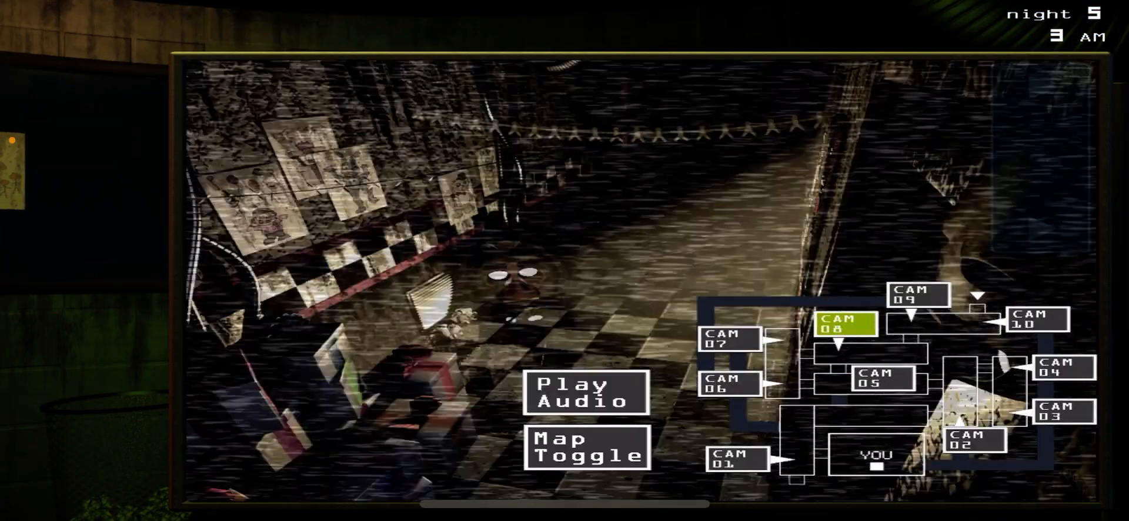
pyautogui.click(728, 383)
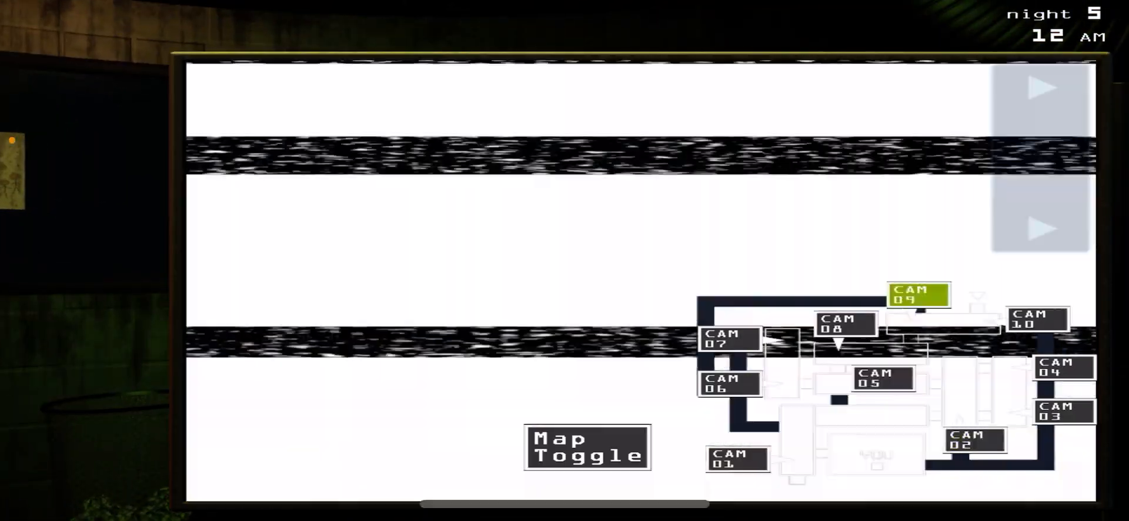
# View the Cam 11 and Cam 15 vent feeds via Map Toggle, then lower the monitor
pyautogui.click(1037, 319)
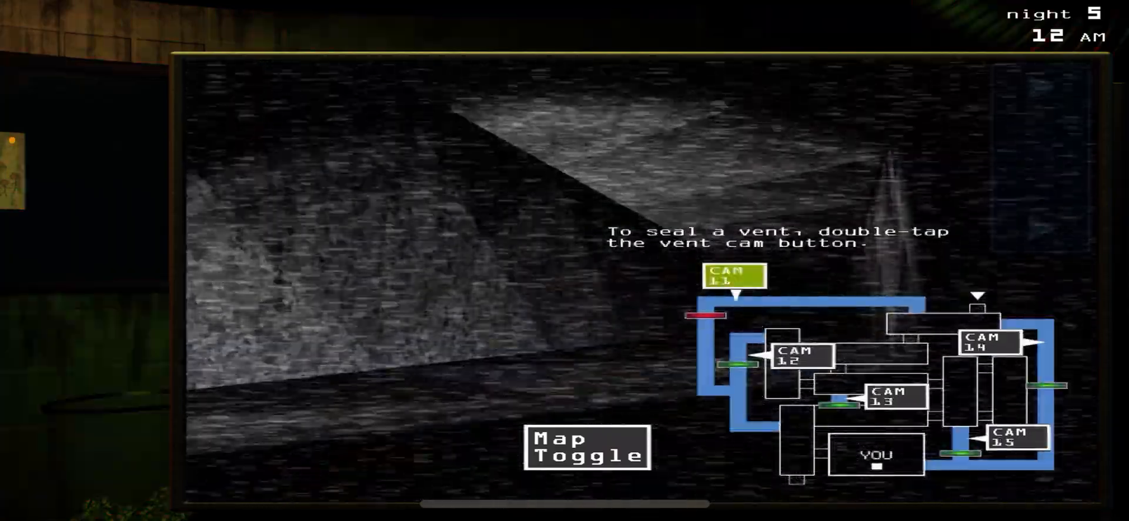
pyautogui.click(893, 396)
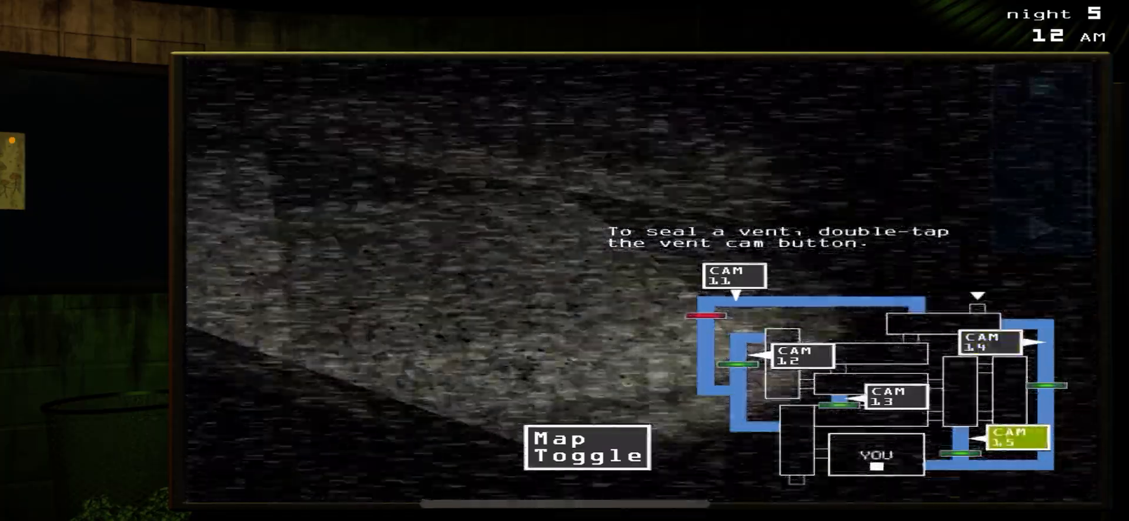
pyautogui.click(586, 446)
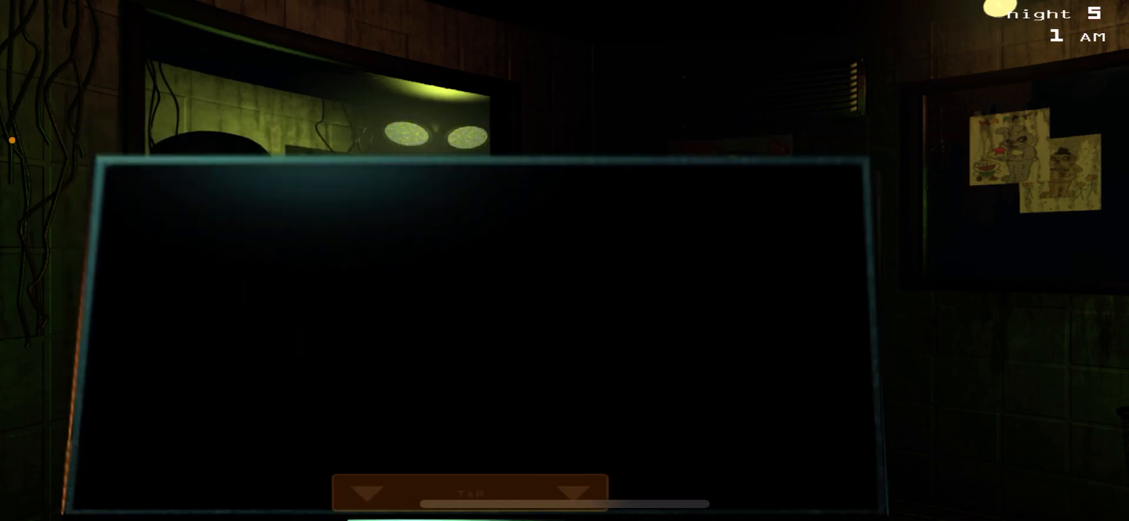
# Recheck Cam 09, look at the system restart menu, then close it back to the office
pyautogui.click(469, 493)
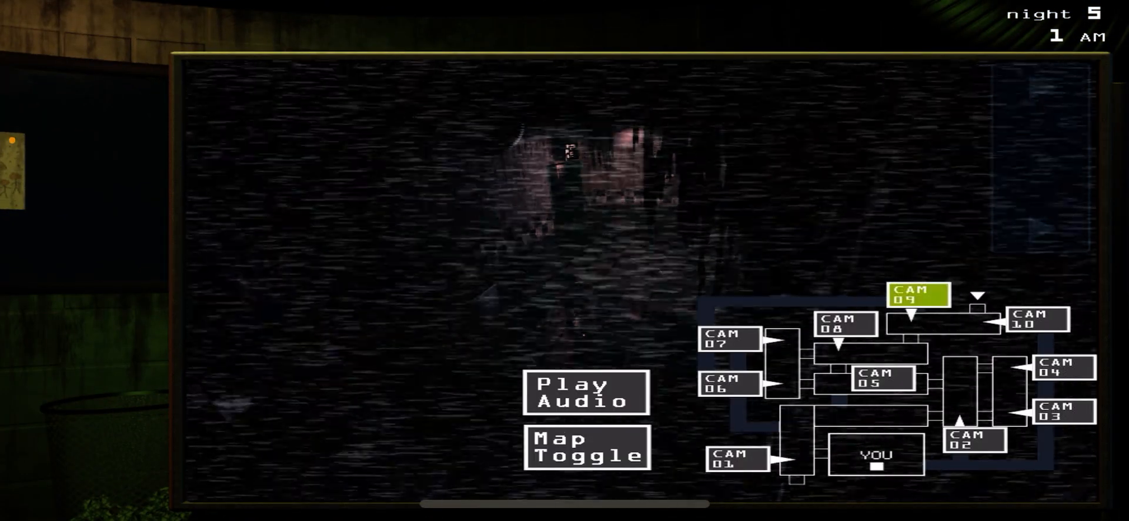
pyautogui.click(874, 379)
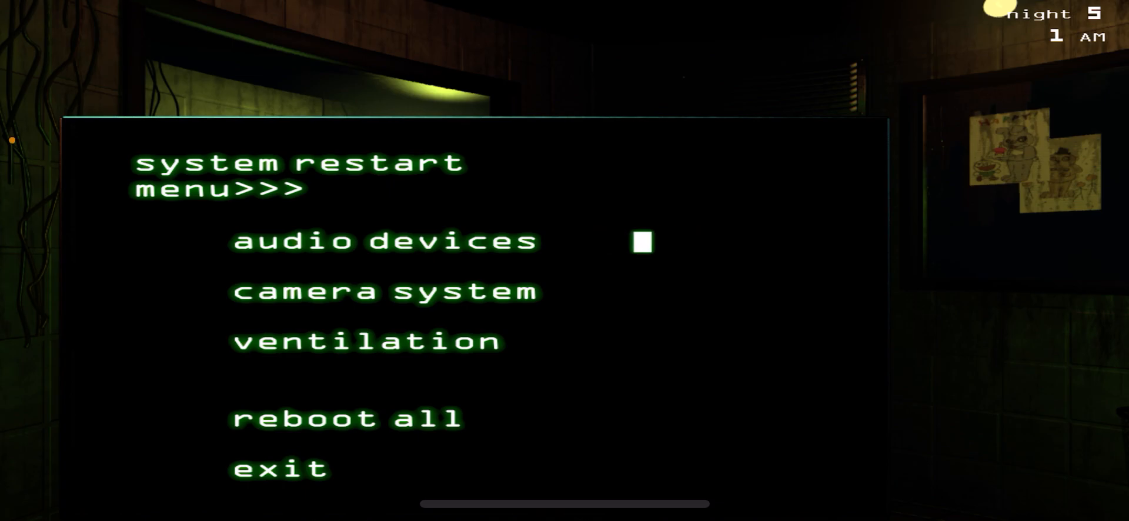
pyautogui.click(280, 468)
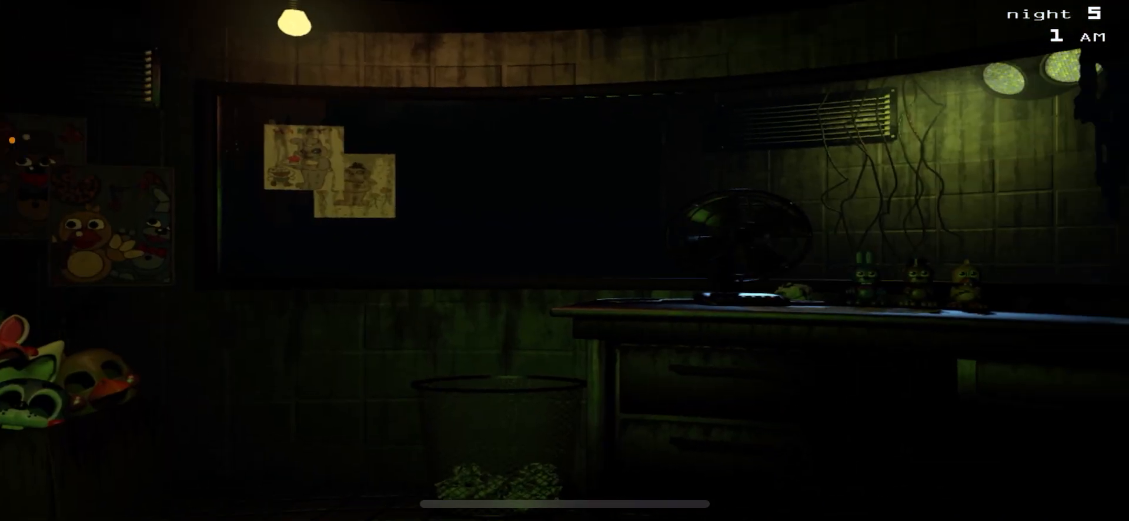
# Raise the monitor and cycle Cams 04, 10, 09, 10 and 08 while the audio lure plays
pyautogui.click(563, 503)
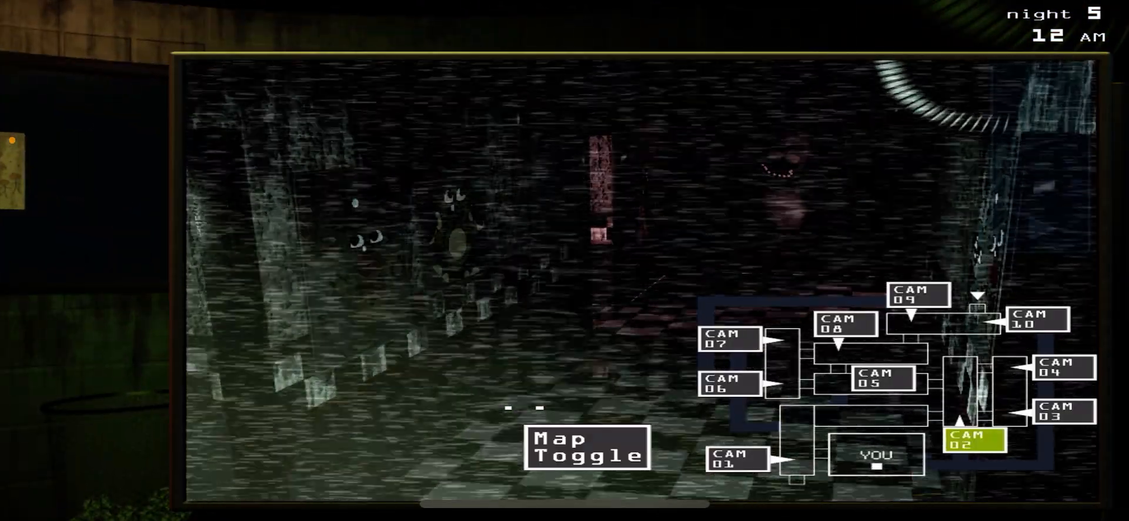
pyautogui.click(1060, 369)
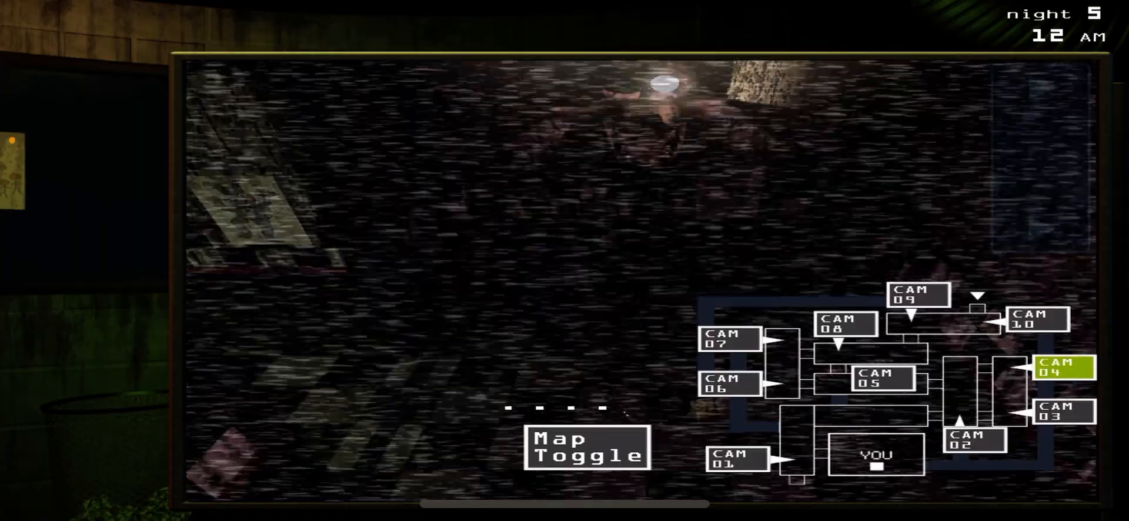
pyautogui.click(1034, 317)
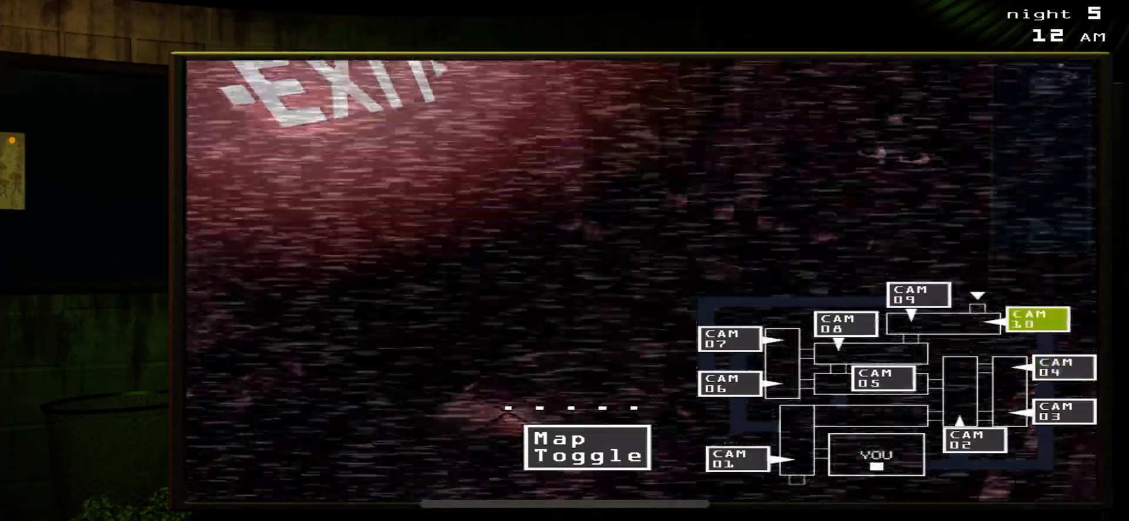
pyautogui.click(919, 294)
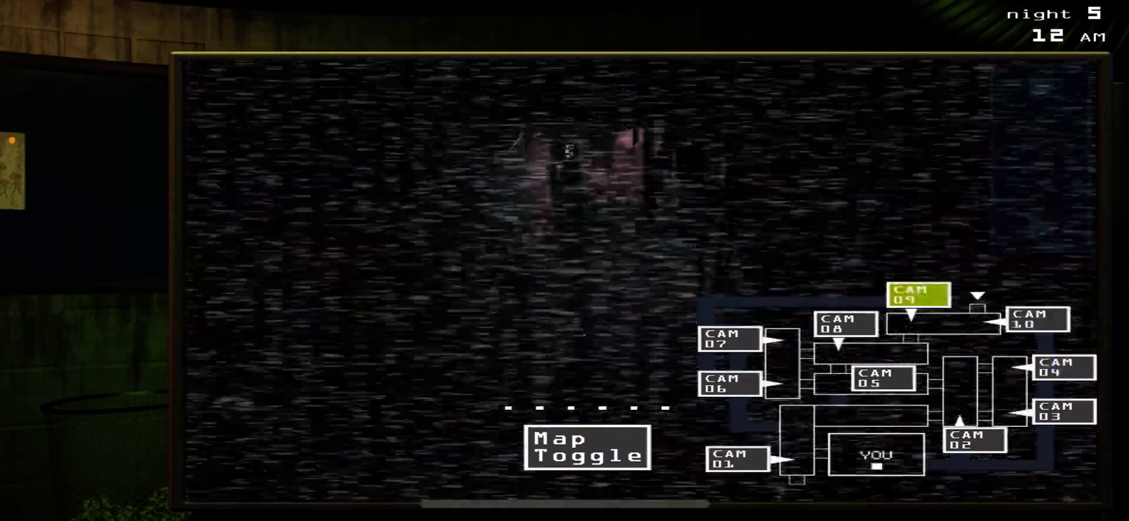
pyautogui.click(1035, 320)
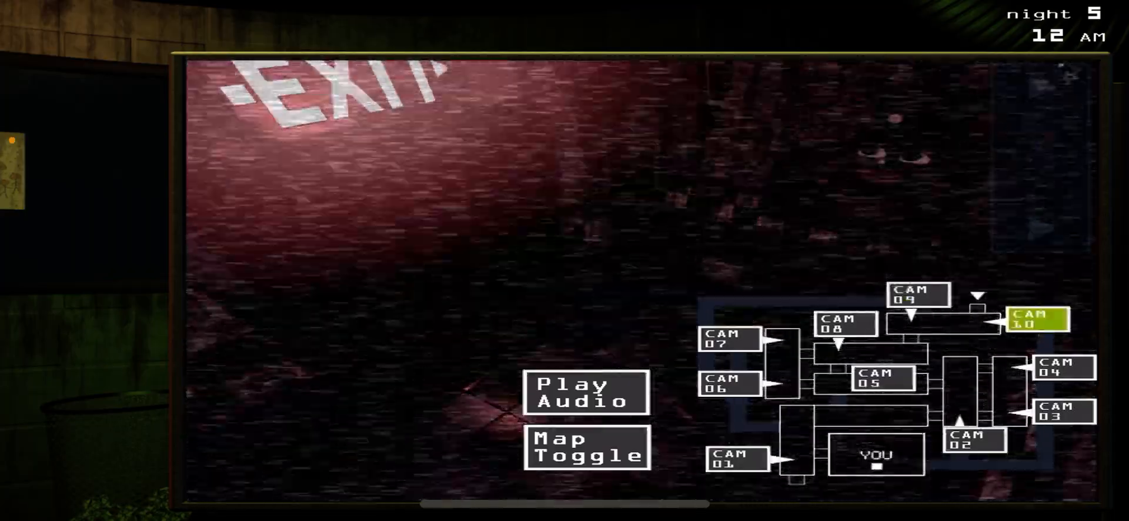
pyautogui.click(844, 325)
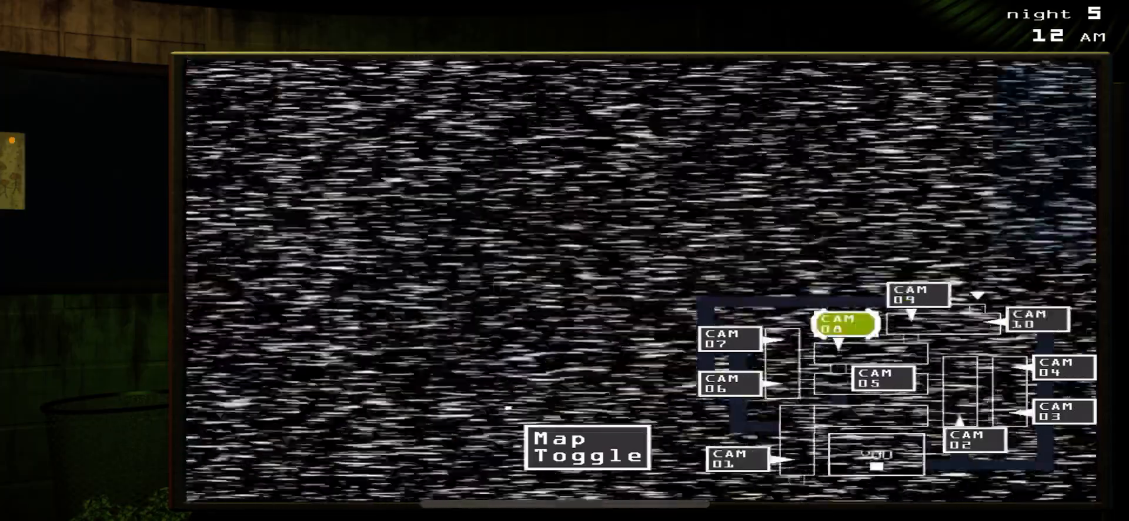
pyautogui.click(919, 297)
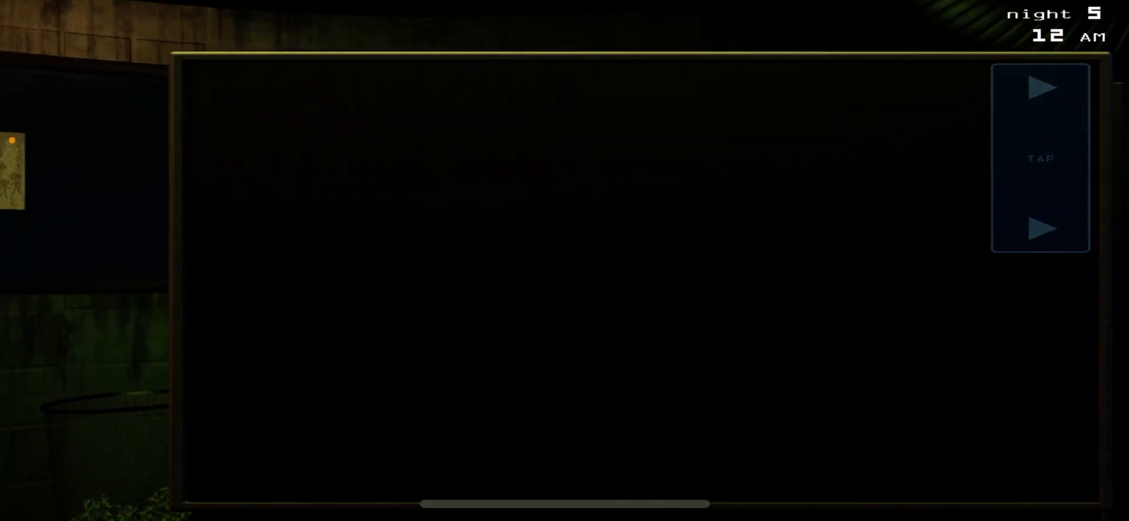
# Recheck the Cam 08 and Cam 09 feeds, then switch to the vent map showing Cam 11
pyautogui.click(1040, 157)
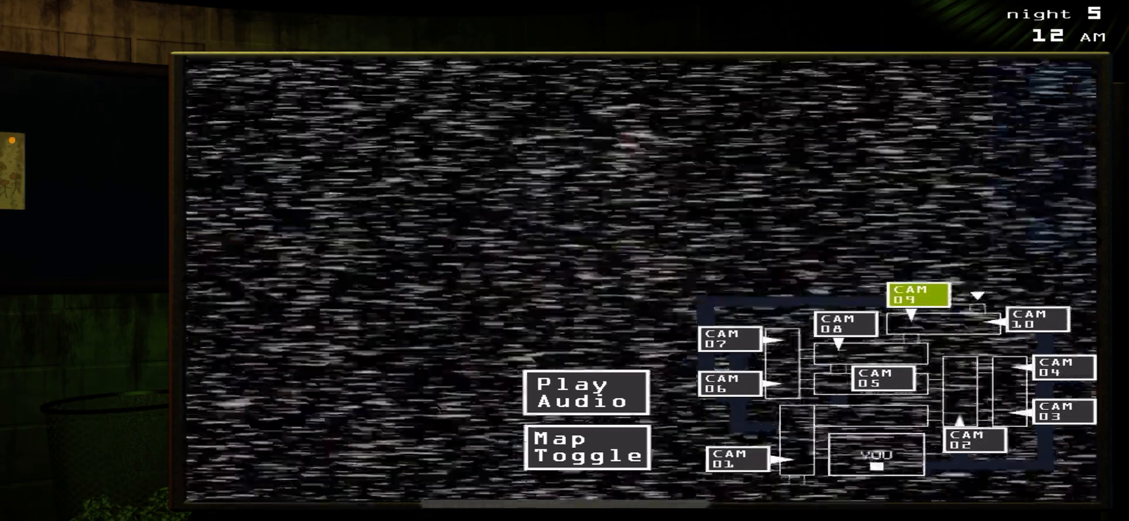
pyautogui.click(1039, 323)
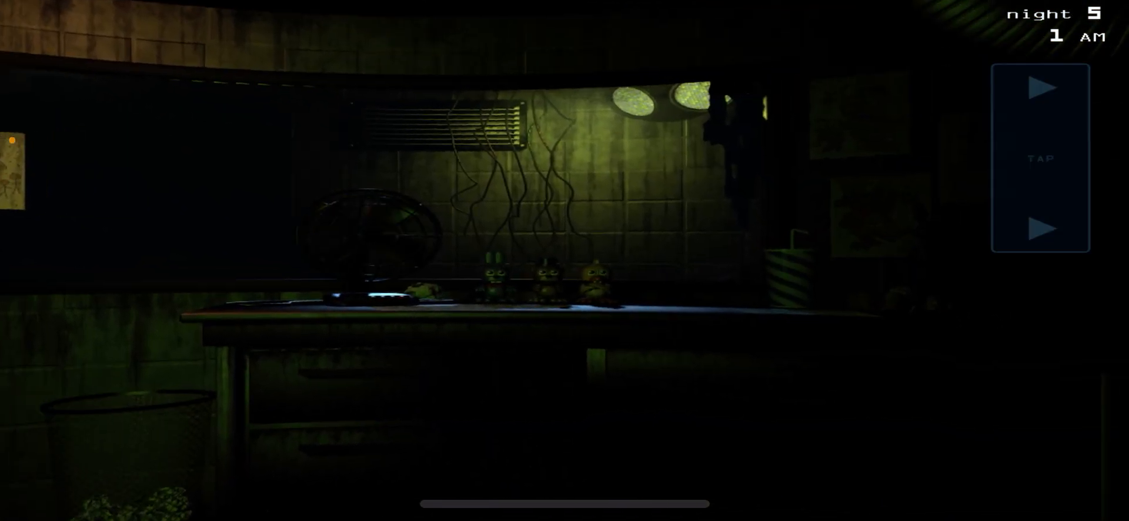
pyautogui.click(564, 503)
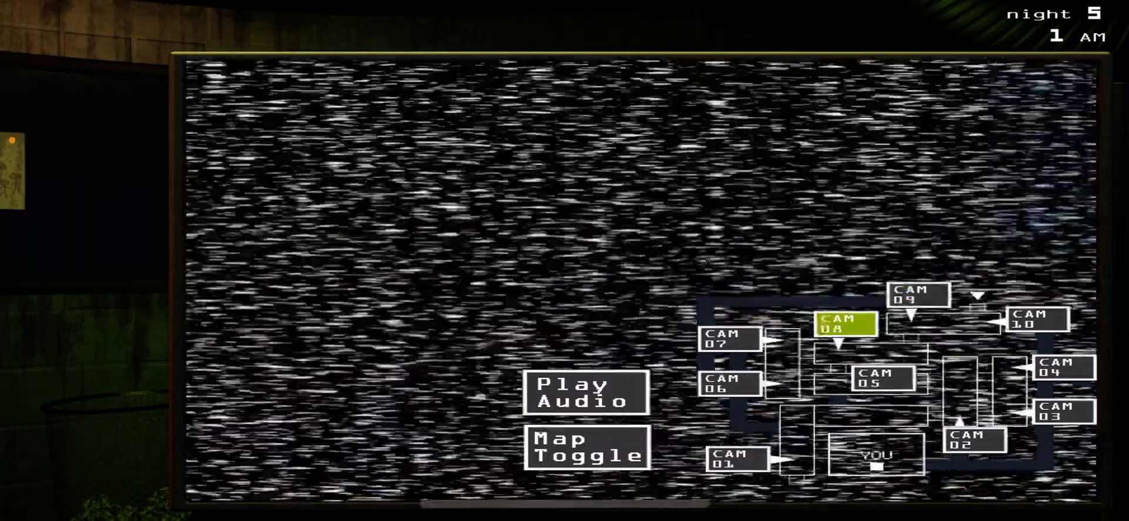
pyautogui.click(918, 294)
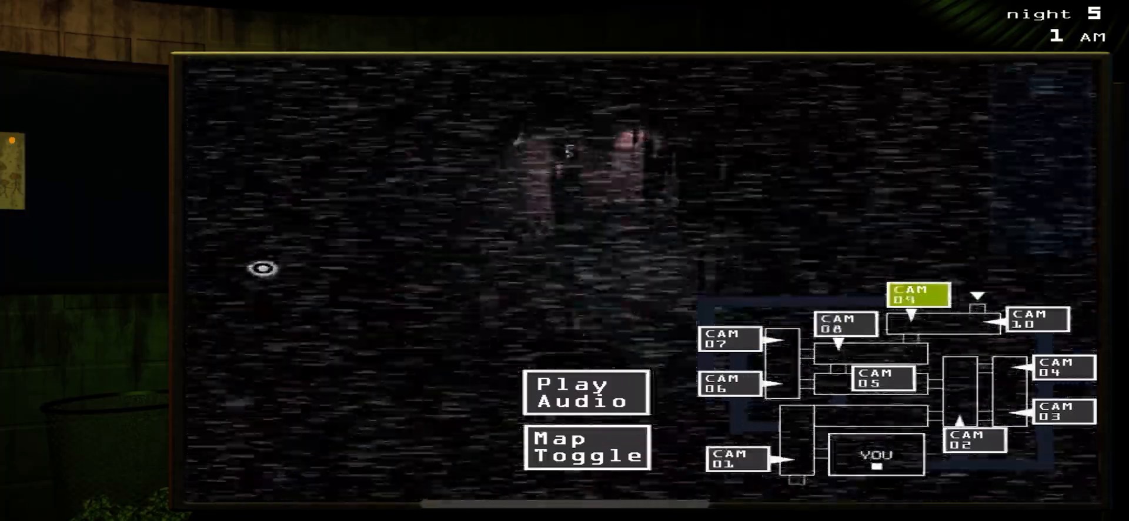
pyautogui.click(586, 446)
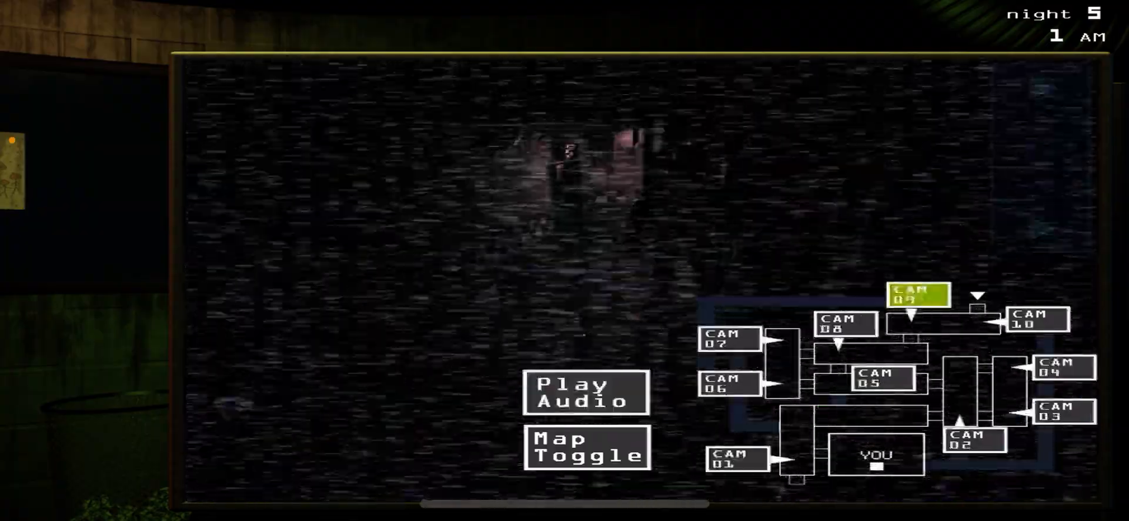
pyautogui.click(586, 446)
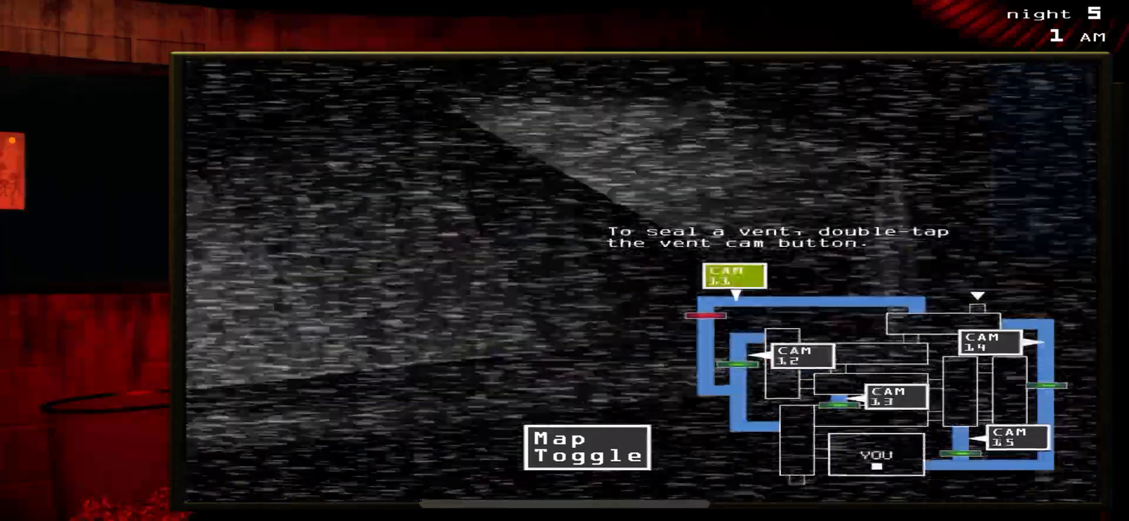
# Reboot the errored camera system from the maintenance panel
pyautogui.click(586, 447)
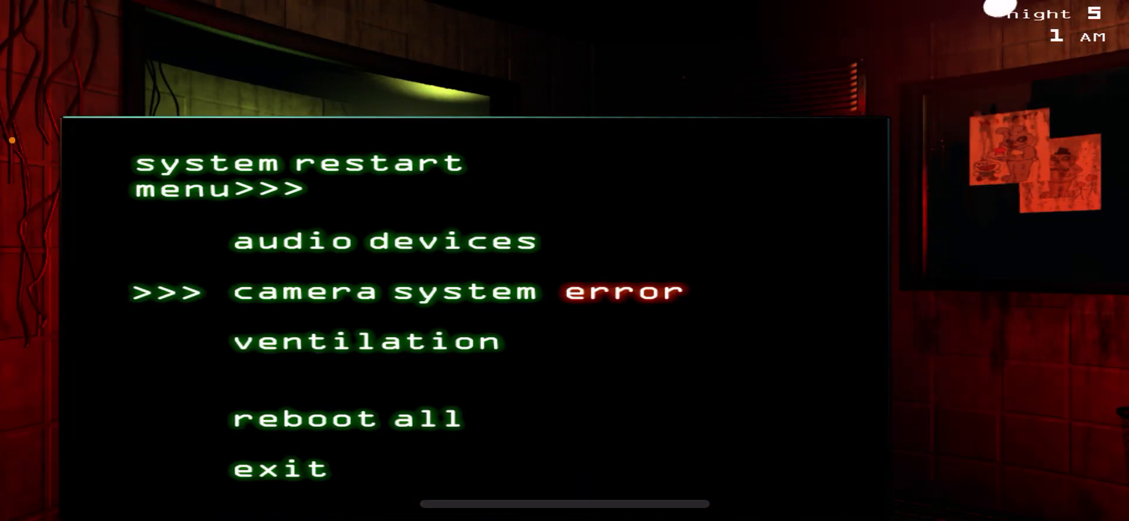
pyautogui.click(385, 291)
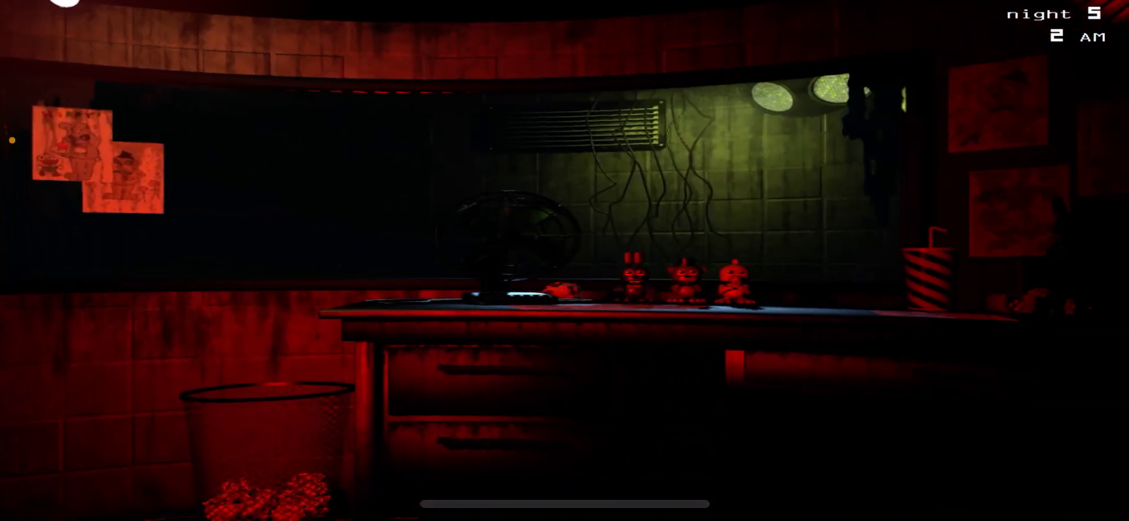
# Reboot the audio devices, confirm no errors, and return to Cam 05 on the building map
pyautogui.click(564, 496)
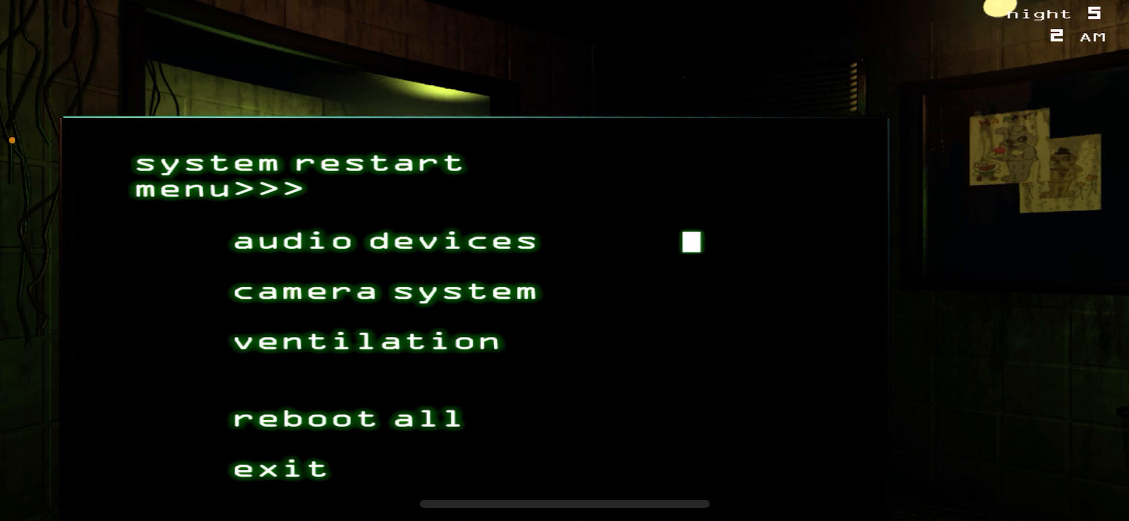
pyautogui.click(279, 468)
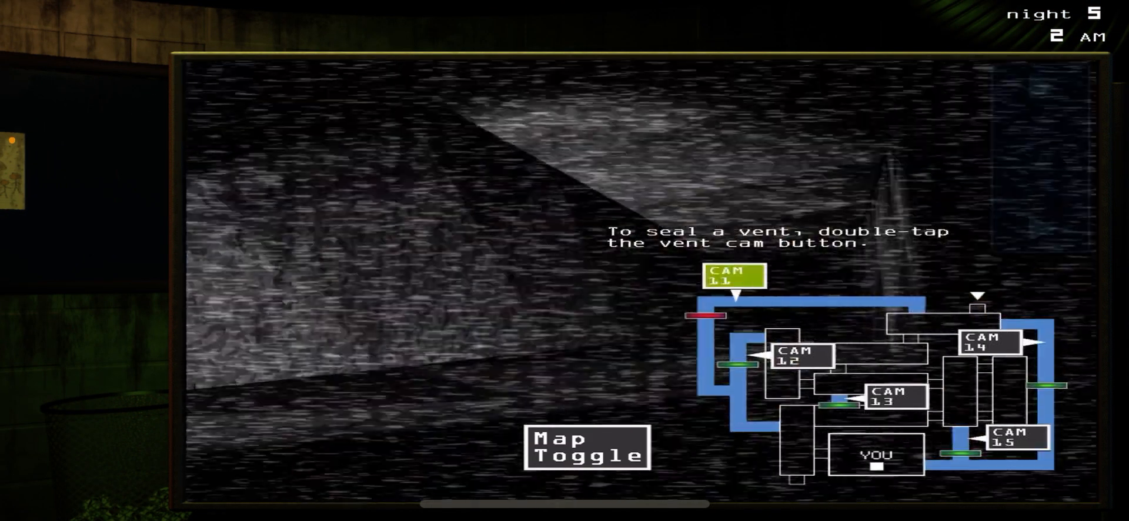
pyautogui.click(890, 397)
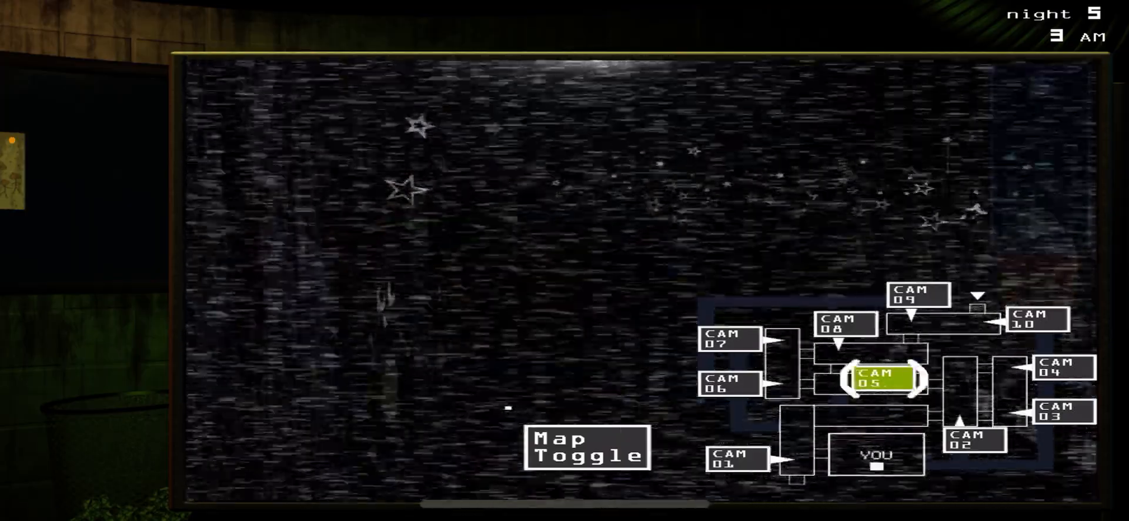
# Glance at the office, scan Cams 05, 08 and 02, then bring up the restart menu
pyautogui.click(973, 440)
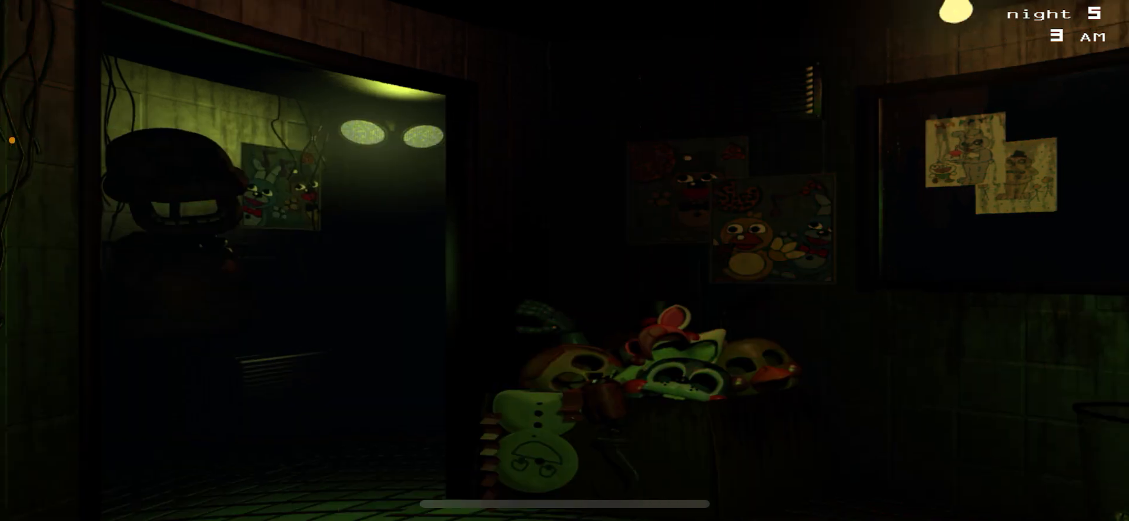
pyautogui.click(563, 501)
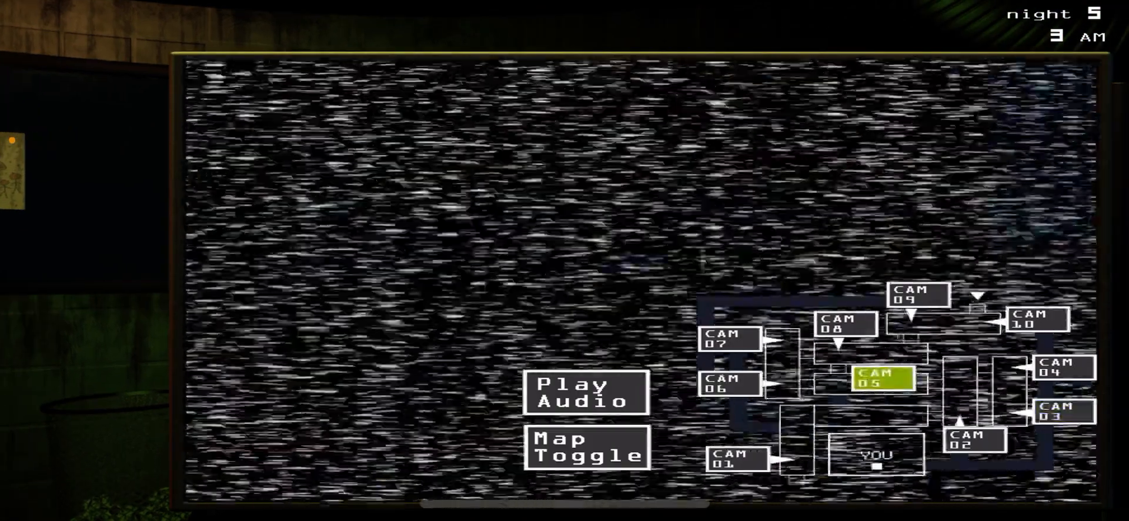
pyautogui.click(843, 324)
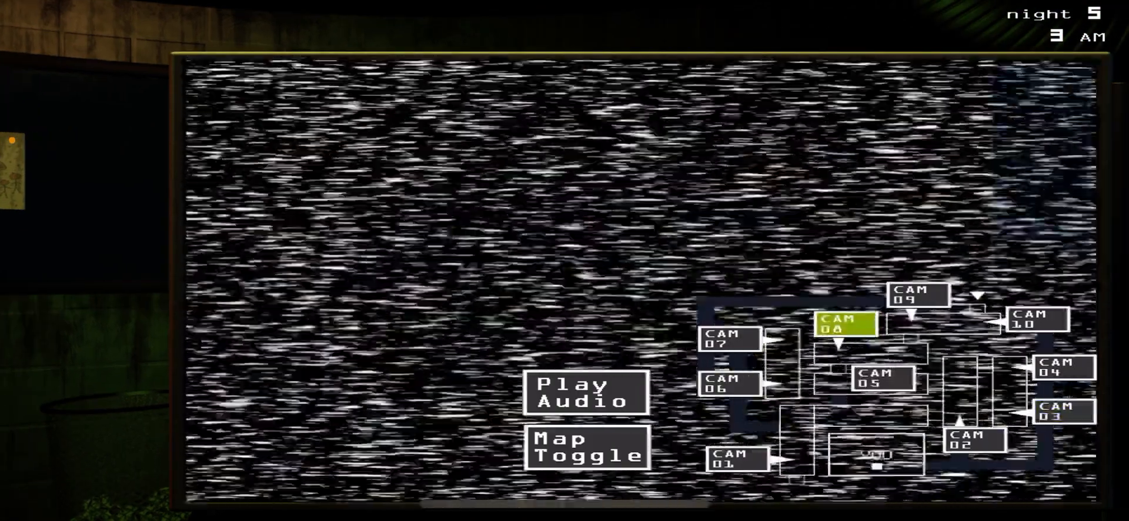
pyautogui.click(974, 440)
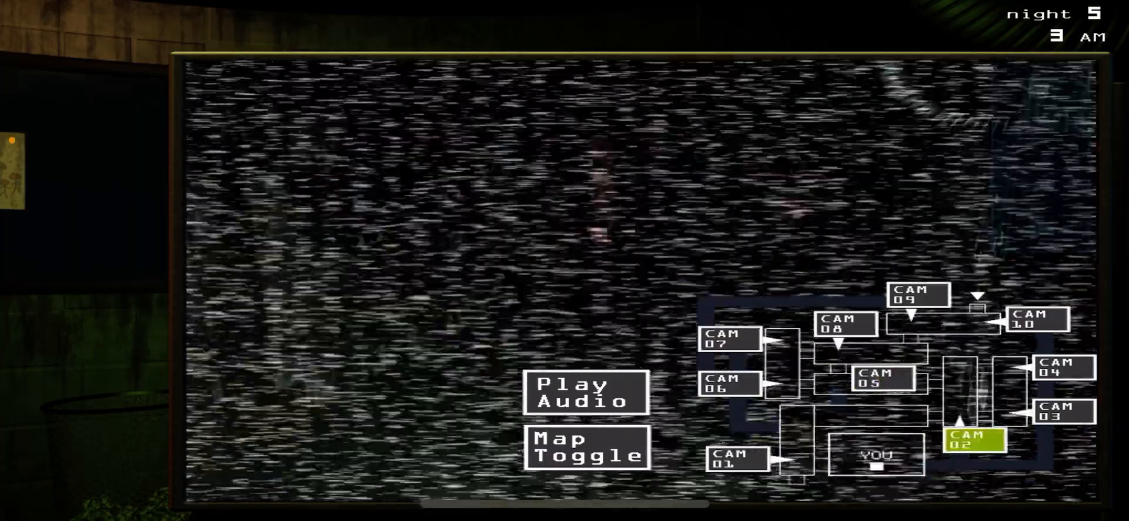
pyautogui.click(585, 446)
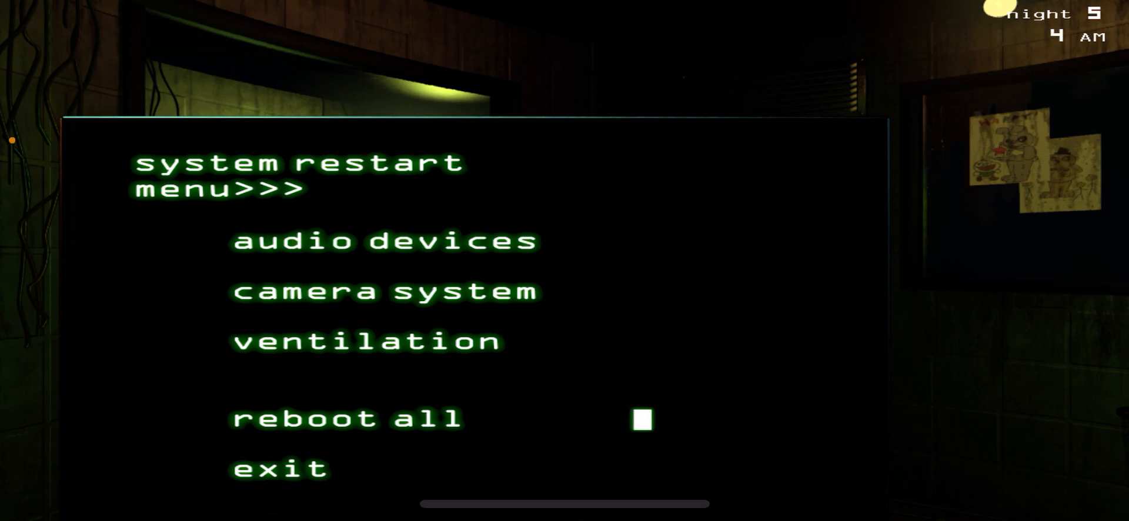
# Close and reopen the restart menu and reboot the audio devices so no errors remain
pyautogui.click(280, 468)
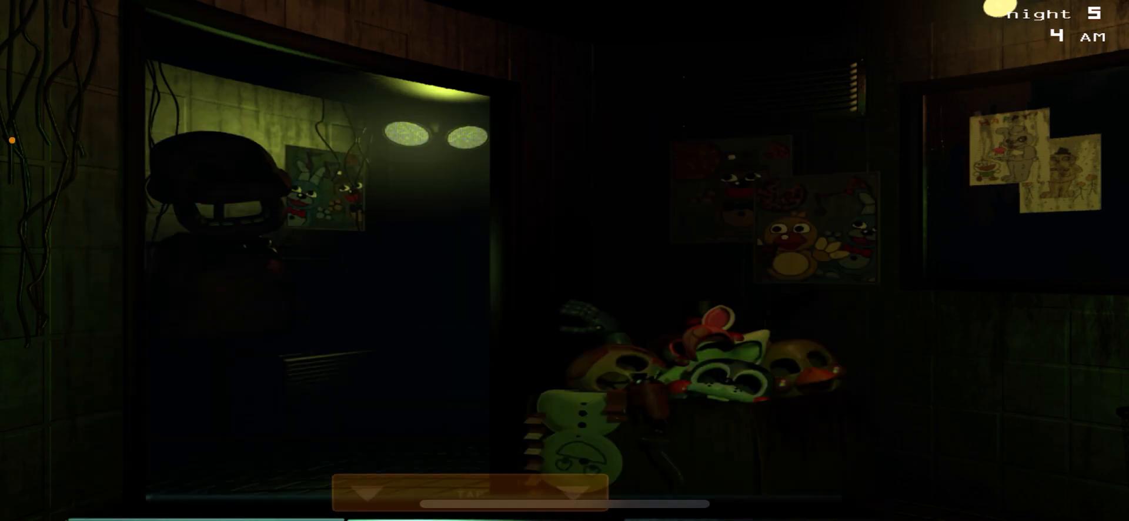
pyautogui.click(468, 493)
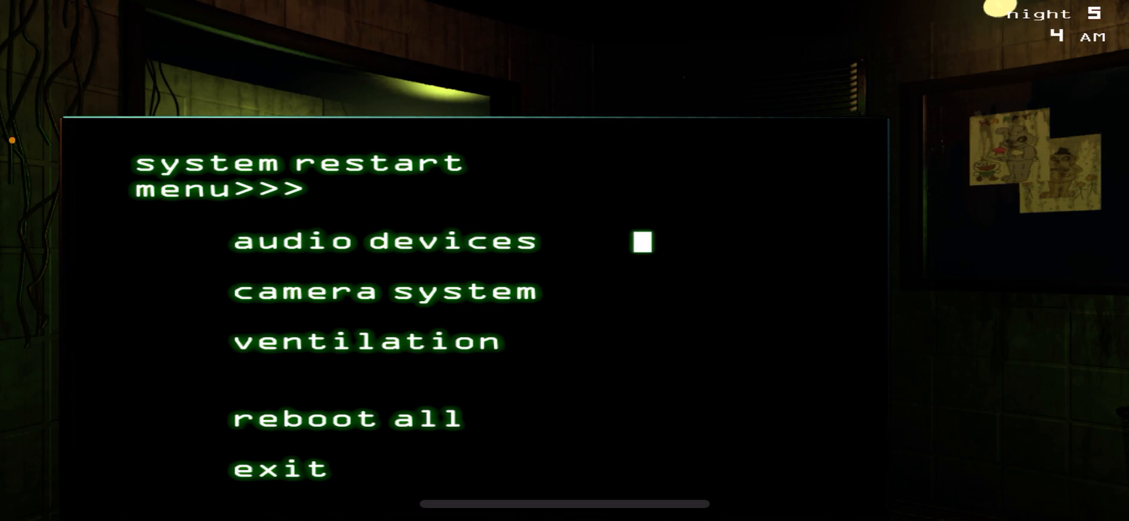
pyautogui.click(281, 469)
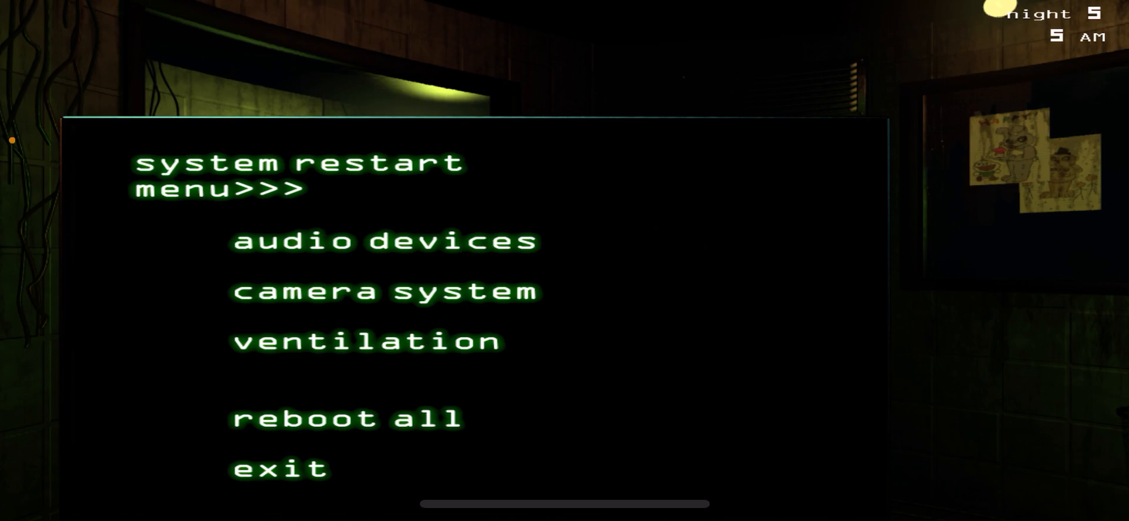
pyautogui.click(384, 292)
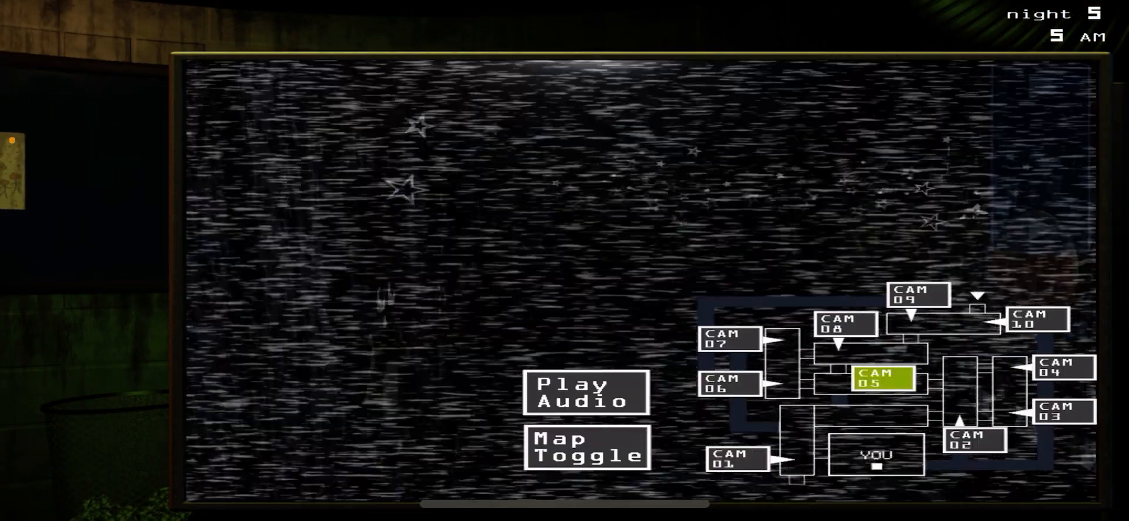
pyautogui.click(584, 392)
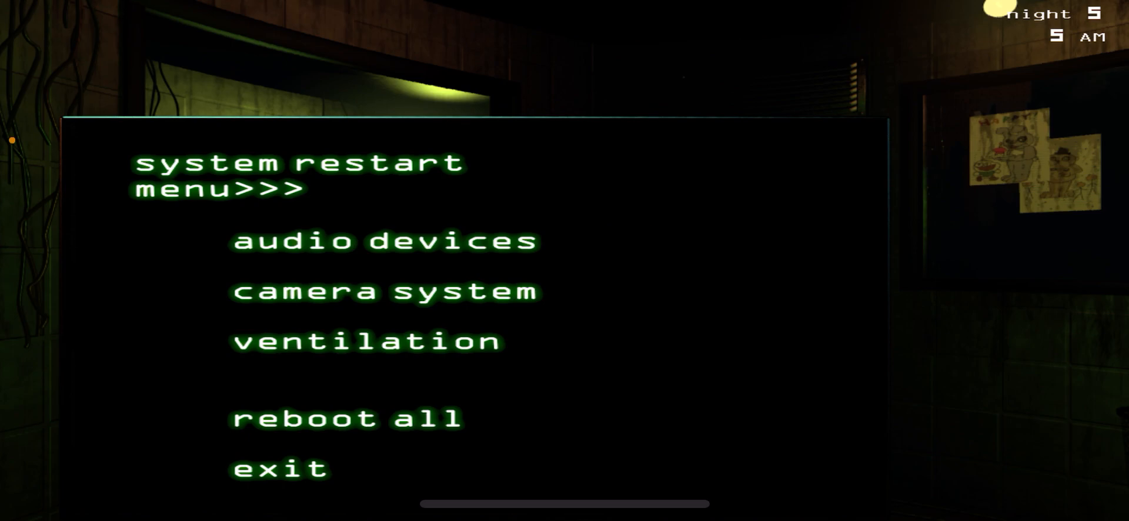
pyautogui.click(384, 292)
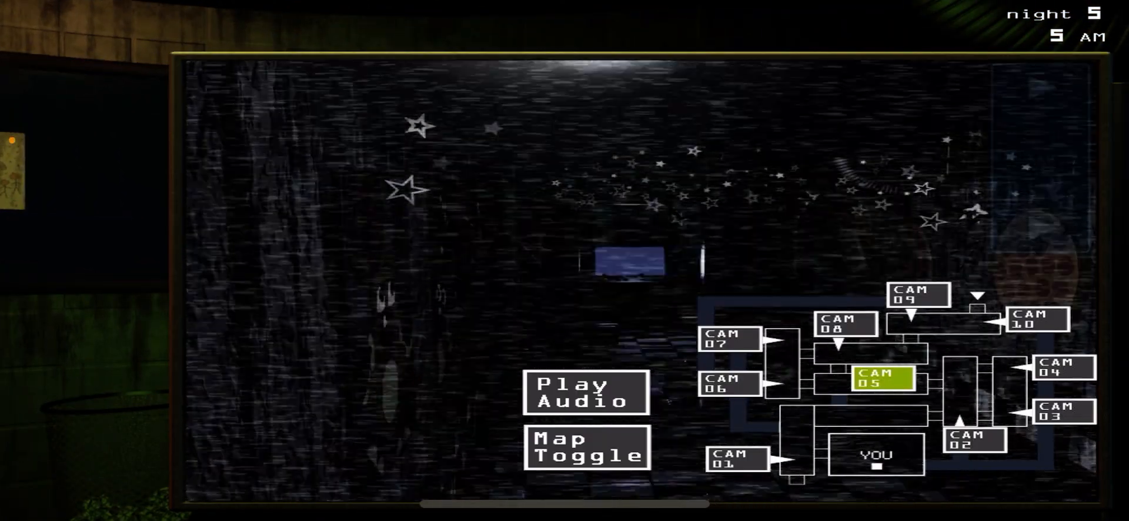
pyautogui.click(973, 439)
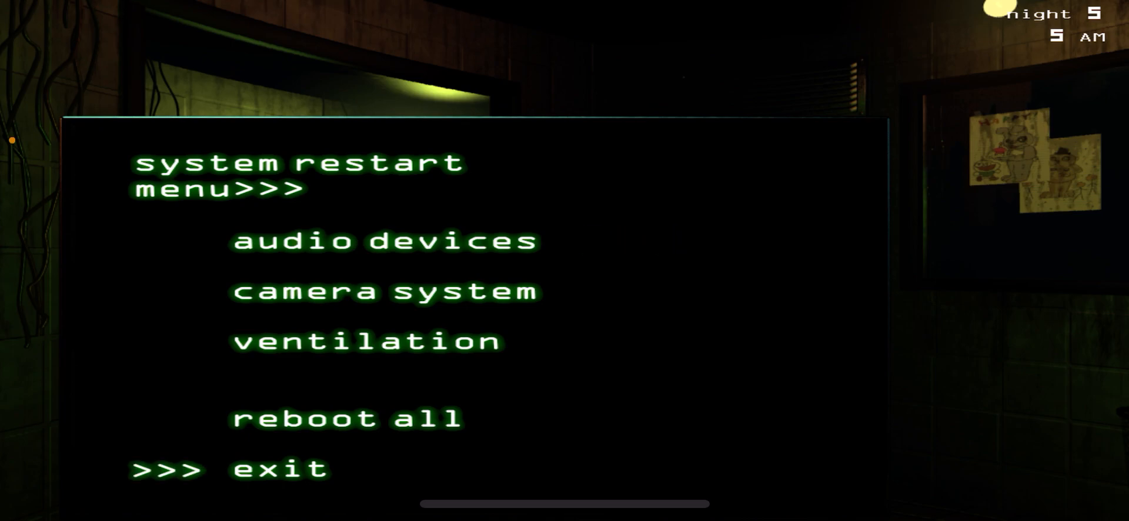
pyautogui.click(382, 291)
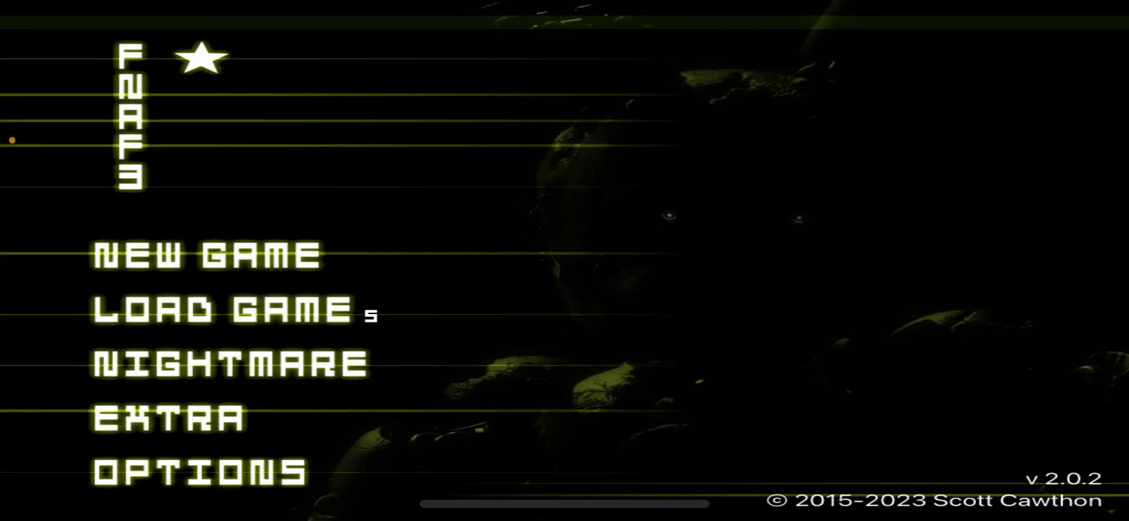
# Browse the Extra gallery through Phantom Puppet and box 2, ending on Springtrap
pyautogui.click(164, 421)
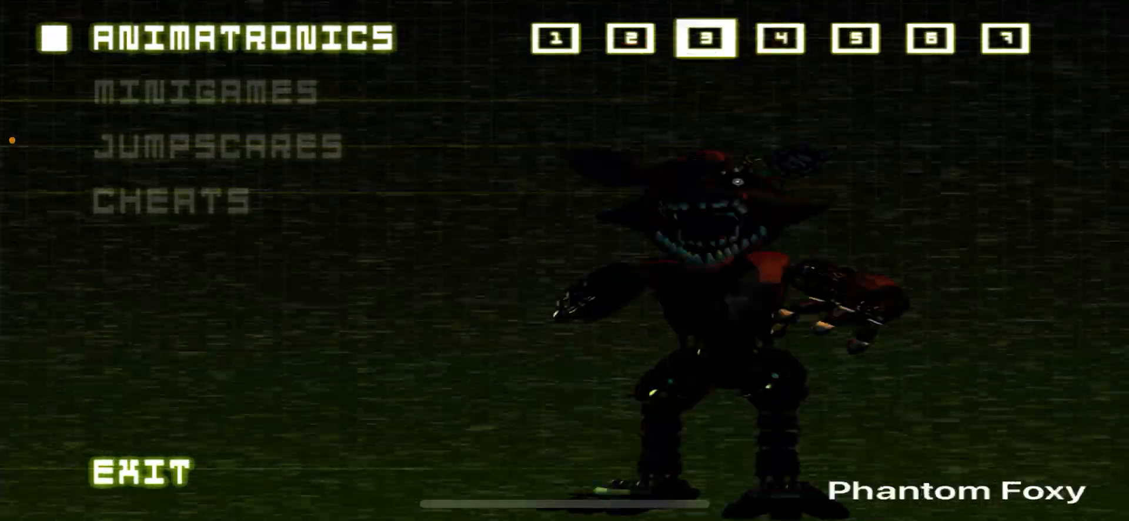
pyautogui.click(1005, 38)
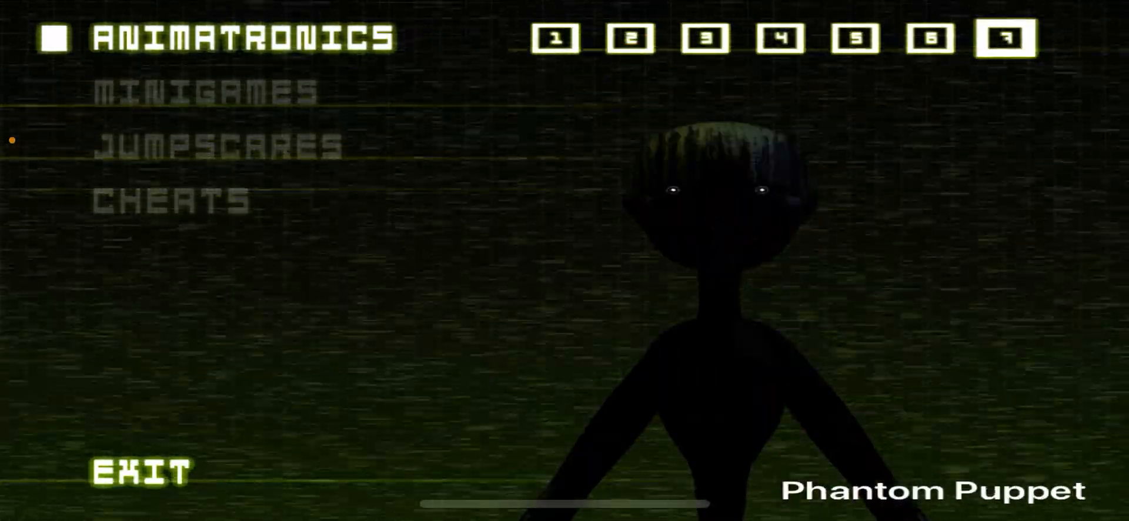
pyautogui.click(708, 39)
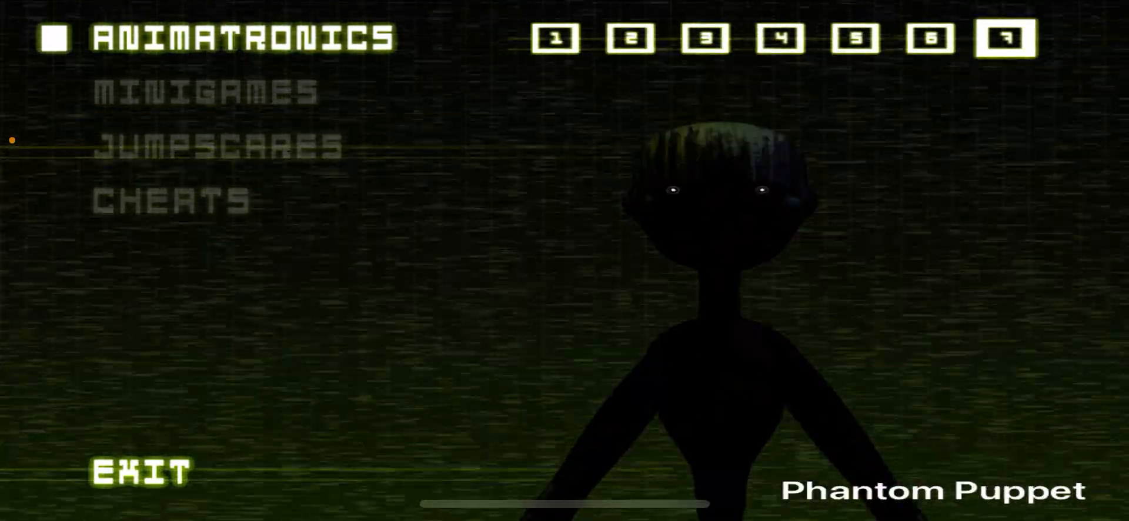
pyautogui.click(628, 38)
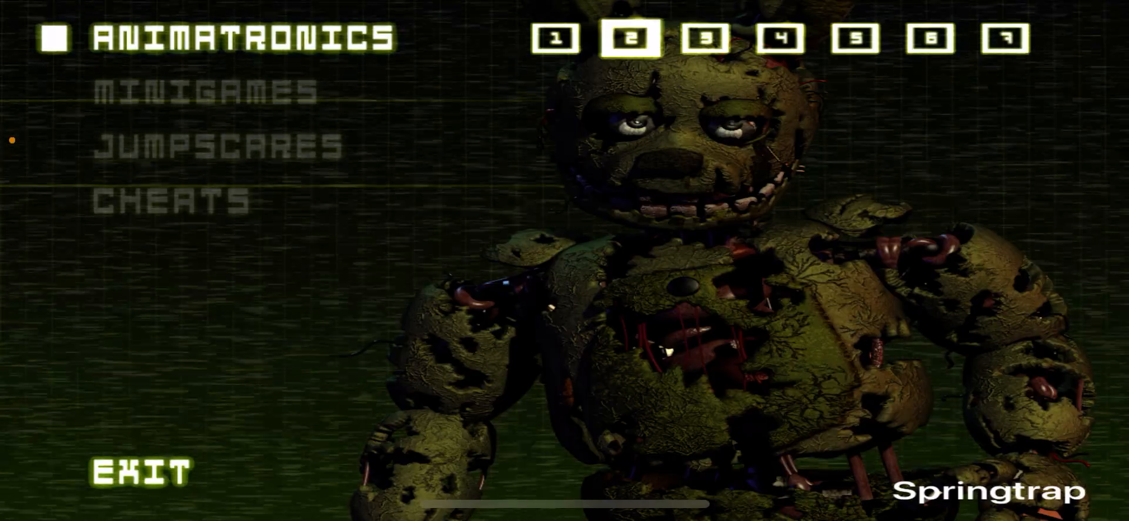